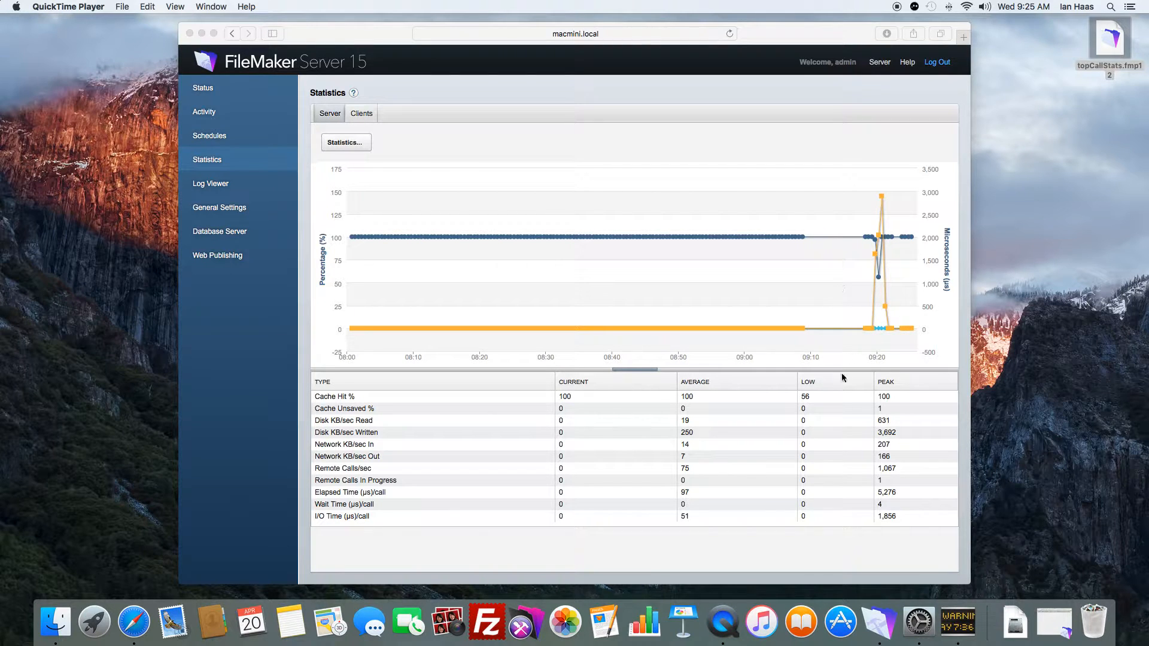
{"action": "mouse_move", "coordinate": [877, 218]}
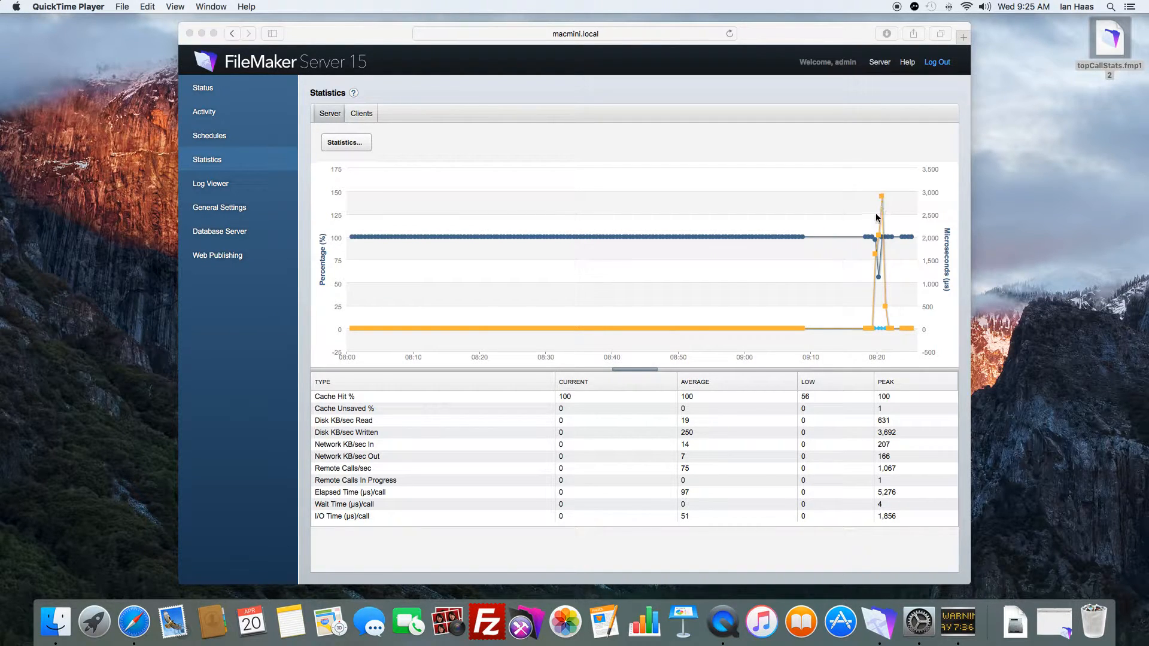
{"action": "mouse_move", "coordinate": [887, 208]}
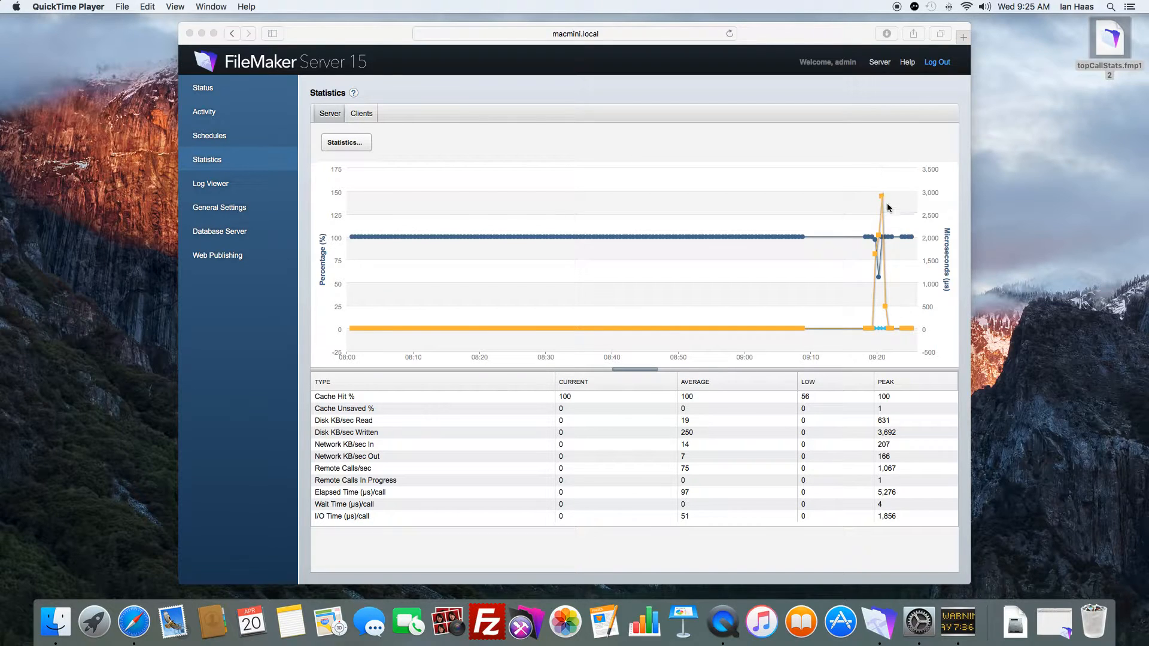
{"action": "mouse_move", "coordinate": [877, 326]}
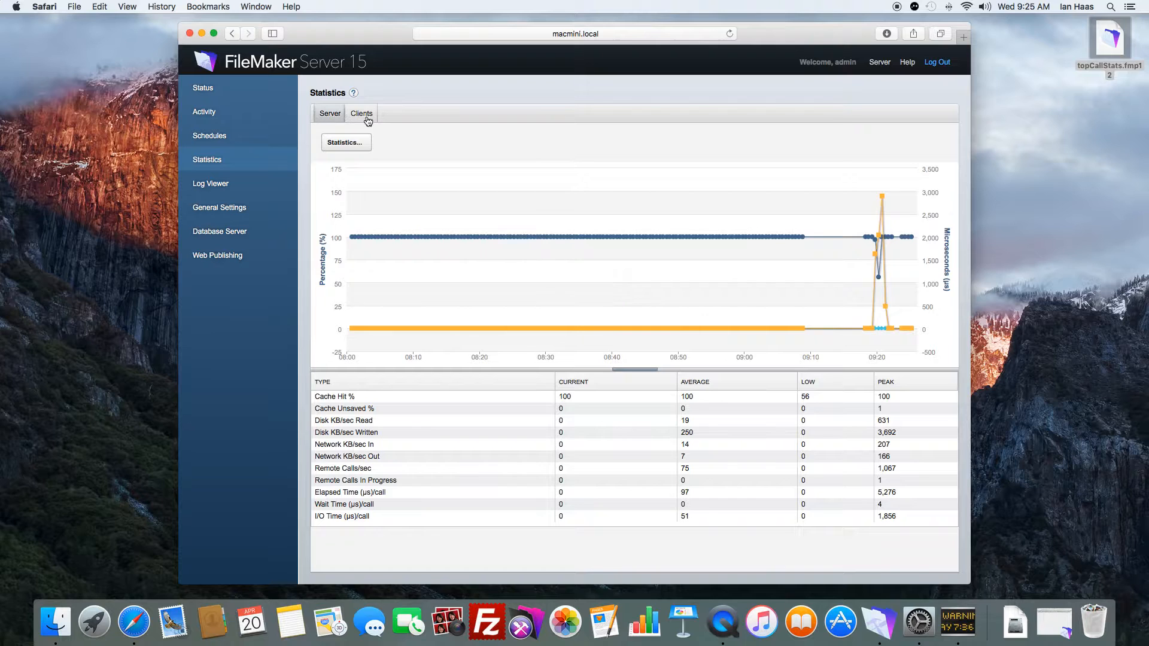
- Glance at the server's client call statistics, then select TopCallStats.log in the Logs folder
{"action": "left_click", "coordinate": [360, 112]}
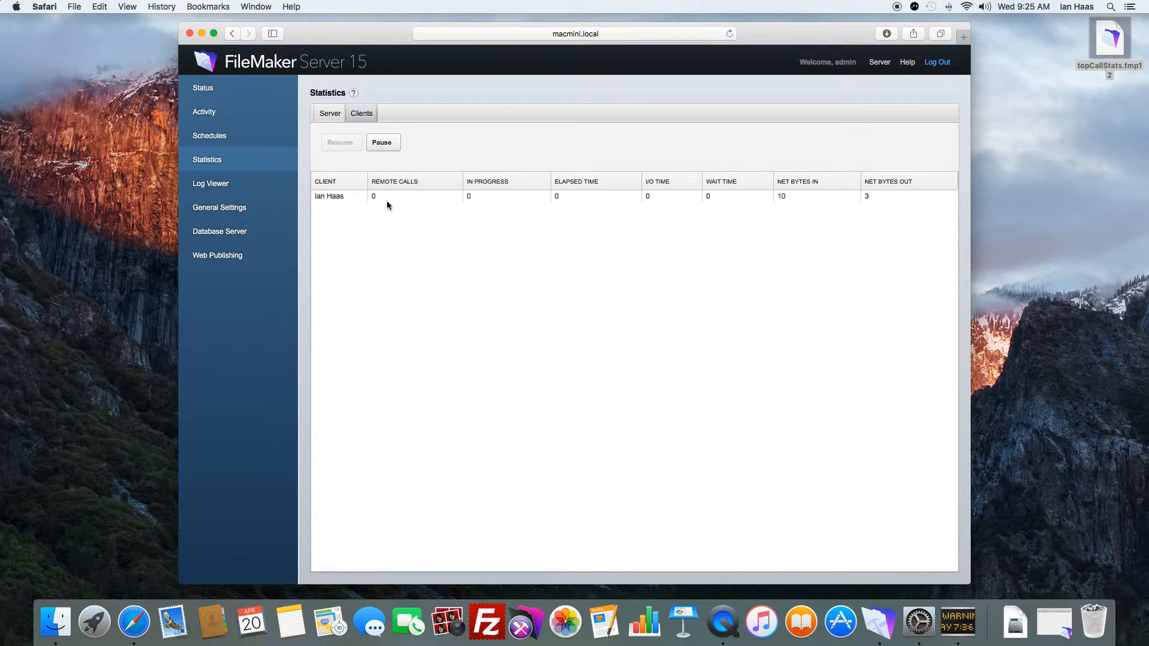
{"action": "left_click", "coordinate": [382, 143]}
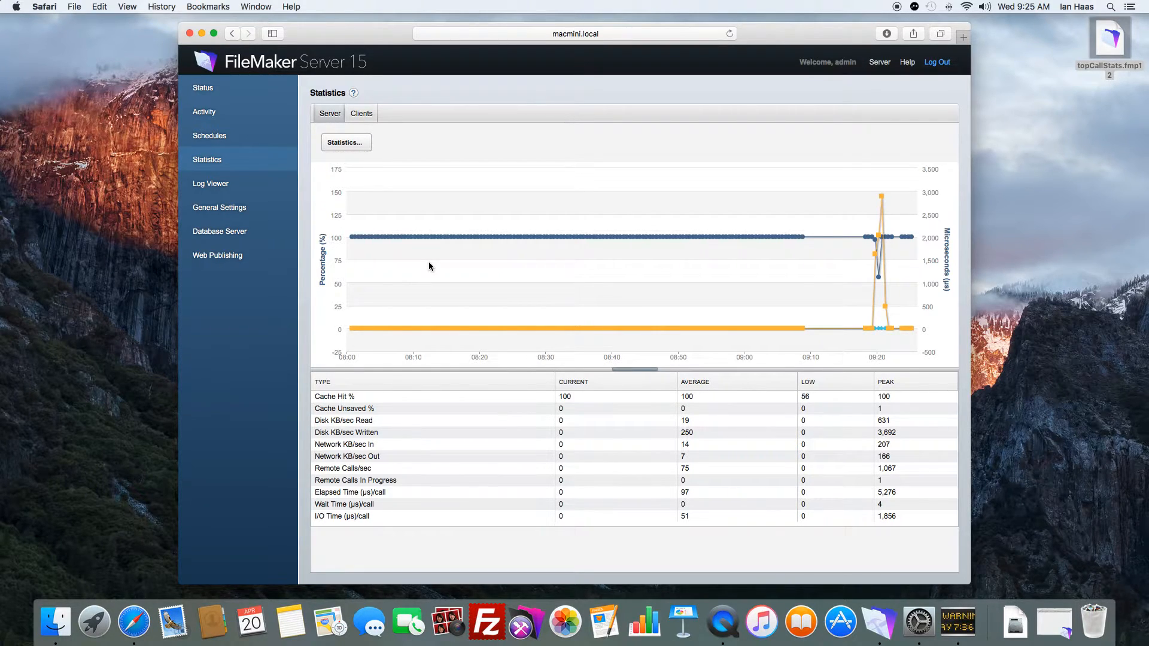
{"action": "mouse_move", "coordinate": [876, 329]}
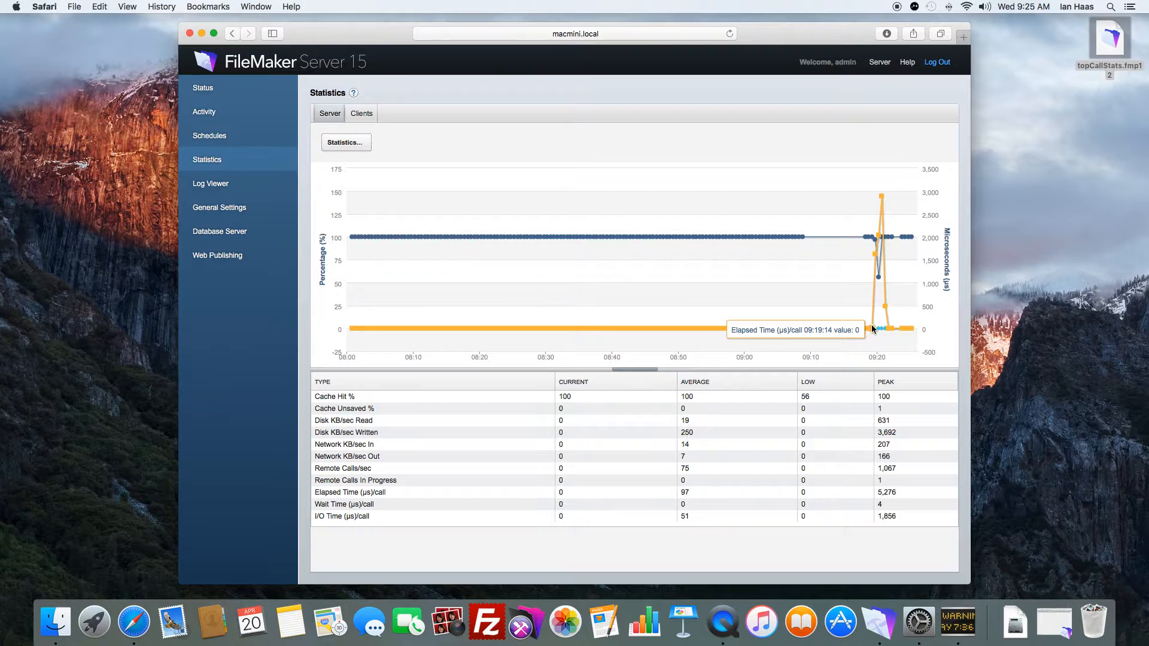
{"action": "mouse_move", "coordinate": [876, 244]}
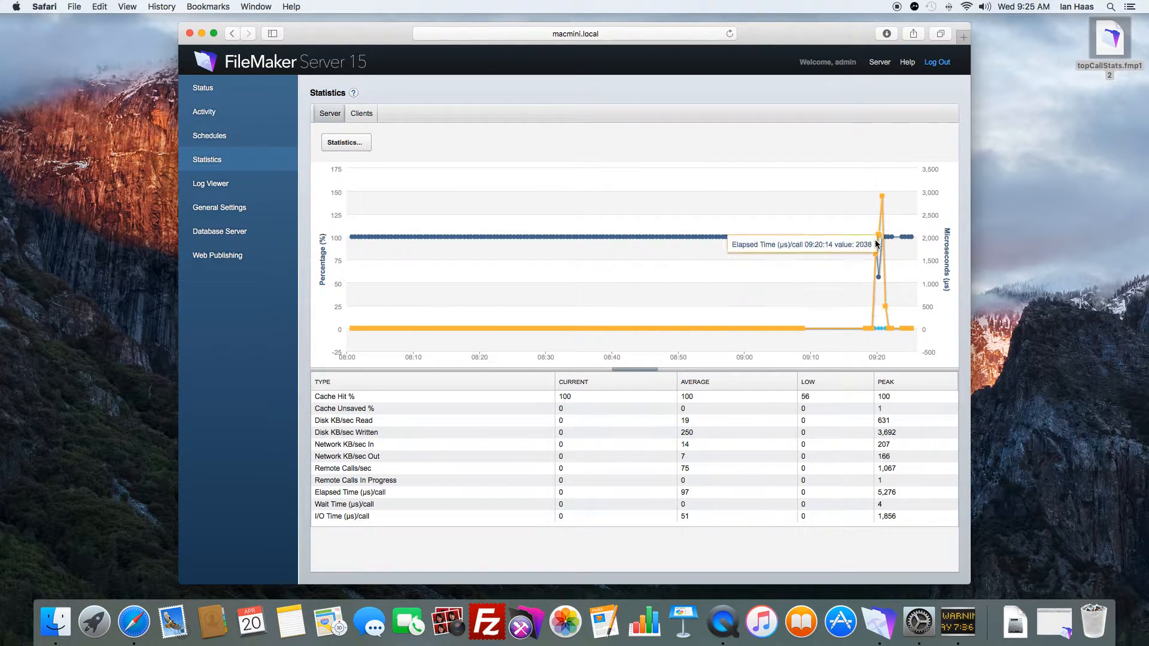
{"action": "mouse_move", "coordinate": [454, 385]}
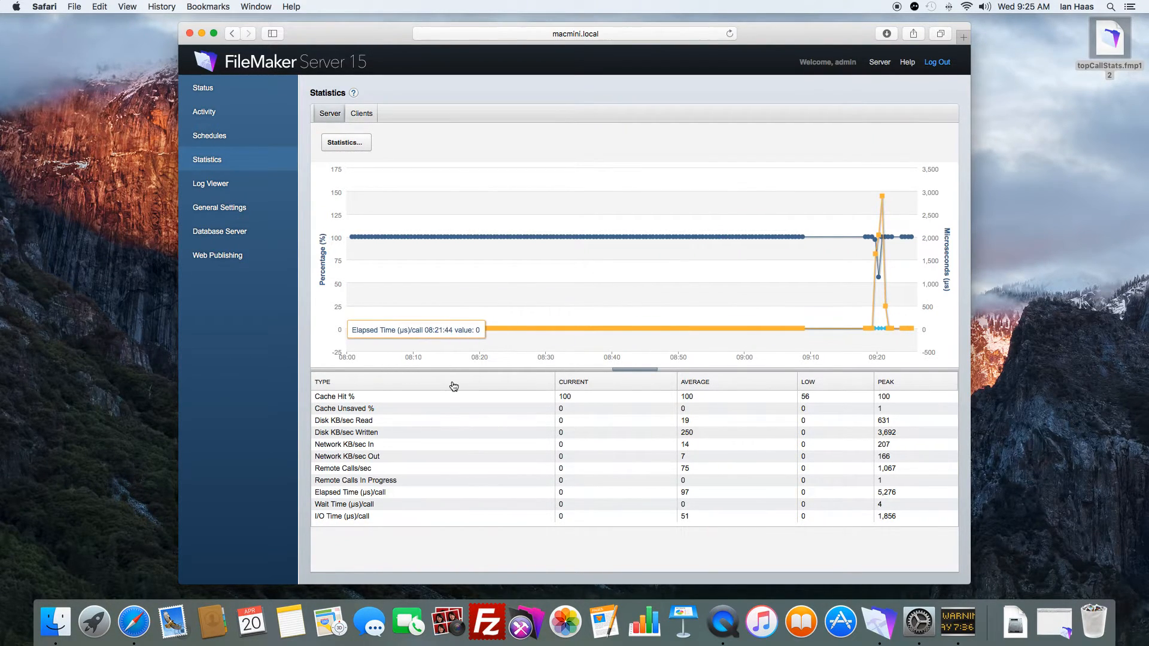
{"action": "mouse_move", "coordinate": [55, 622]}
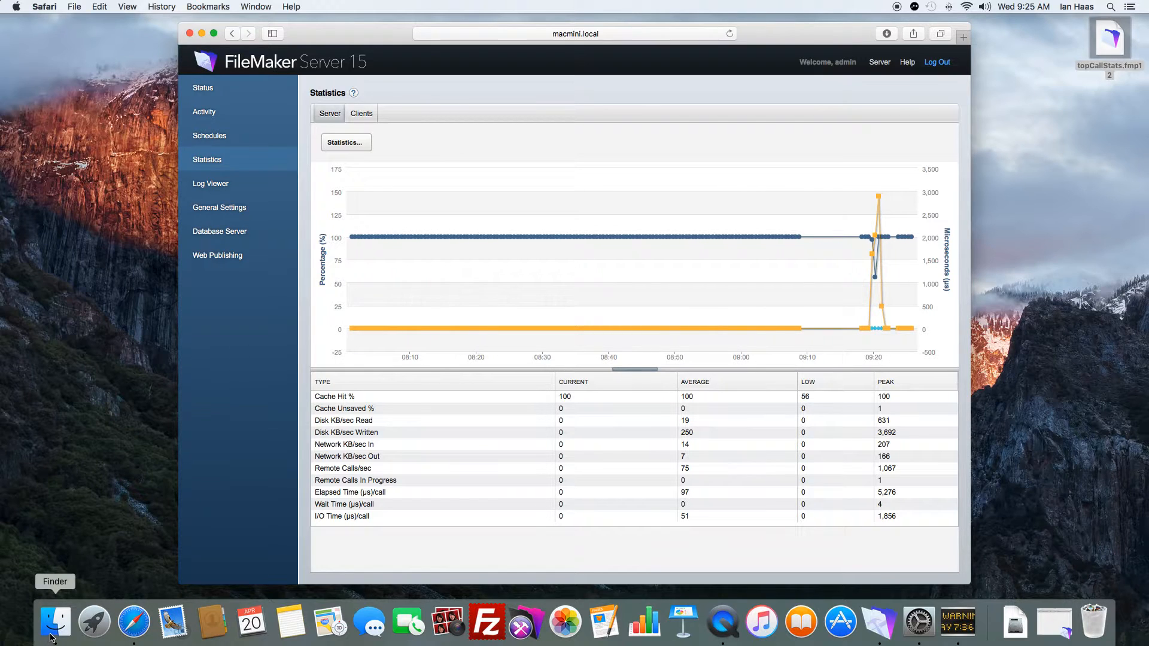
{"action": "left_click", "coordinate": [55, 622]}
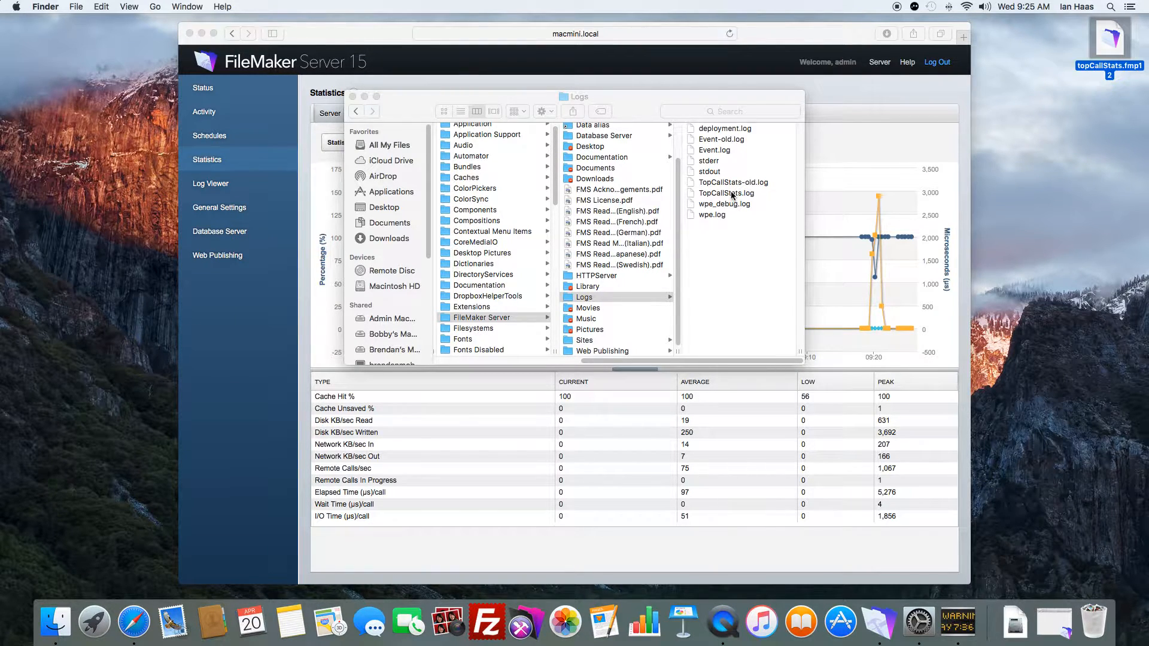
{"action": "left_click", "coordinate": [602, 193]}
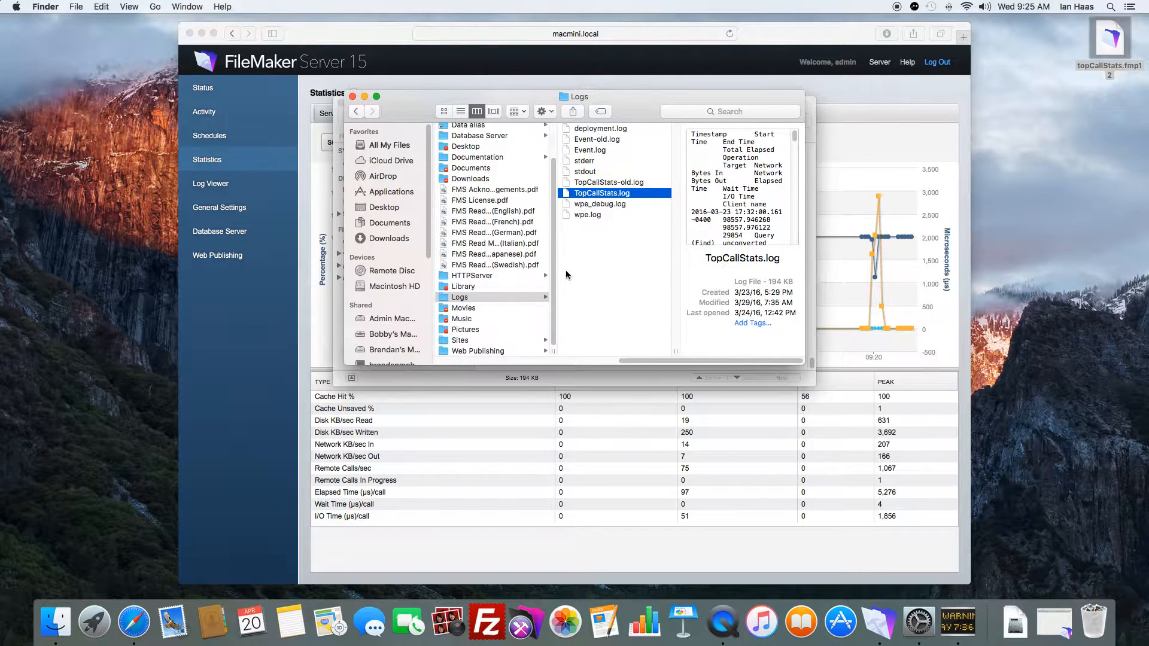
{"action": "mouse_move", "coordinate": [602, 255]}
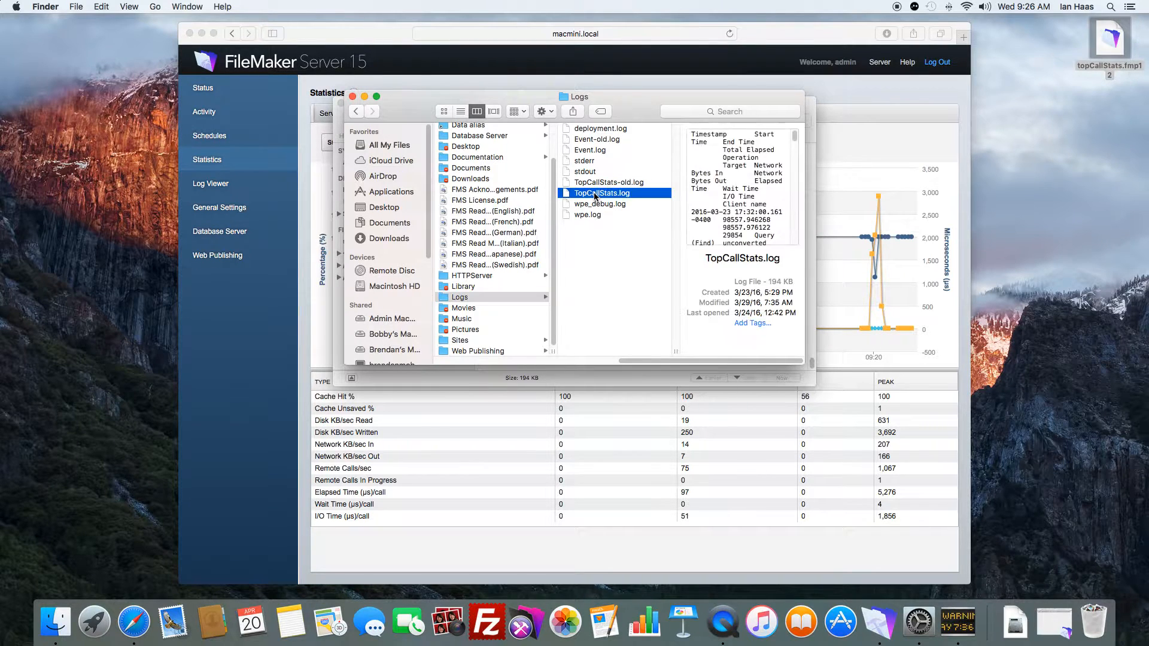
- View TopCallStats.log in Console with full rows, highlighting a Query (Find) entry
{"action": "double_click", "coordinate": [602, 193]}
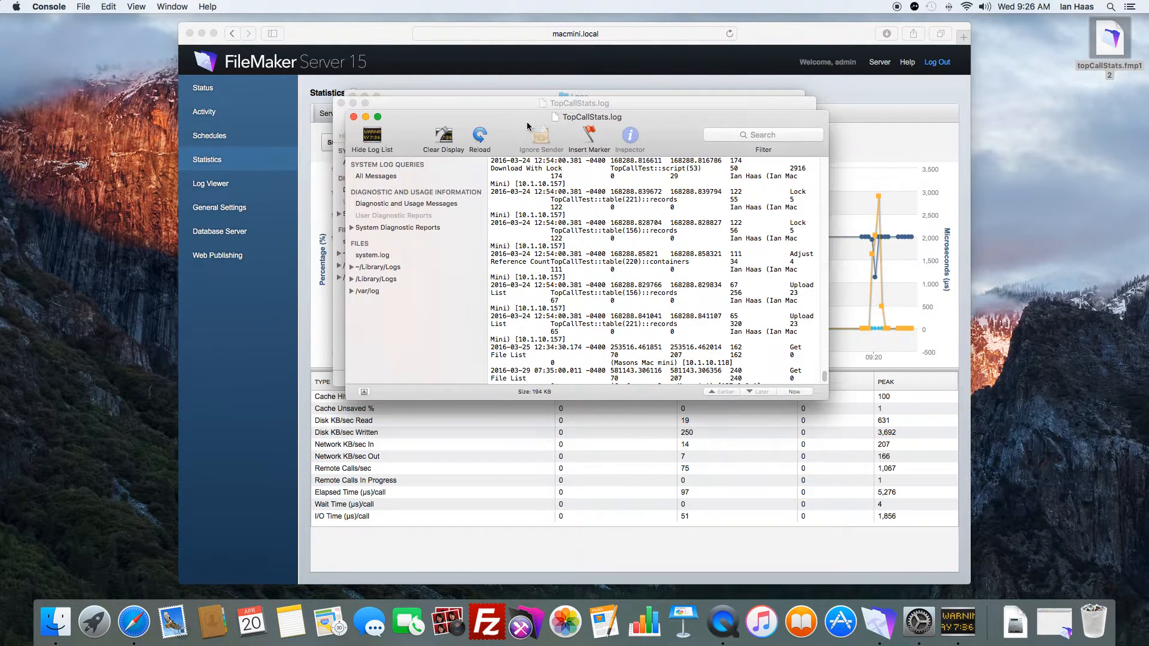
{"action": "left_click_drag", "start_coordinate": [579, 103], "coordinate": [514, 69]}
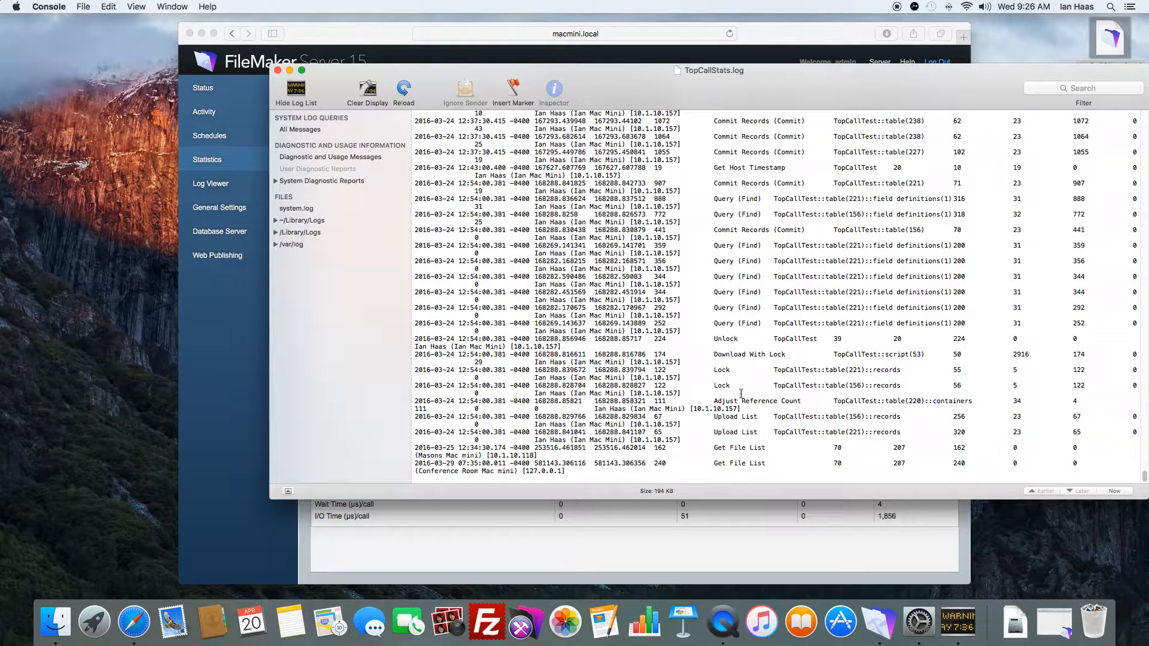
{"action": "mouse_move", "coordinate": [665, 544]}
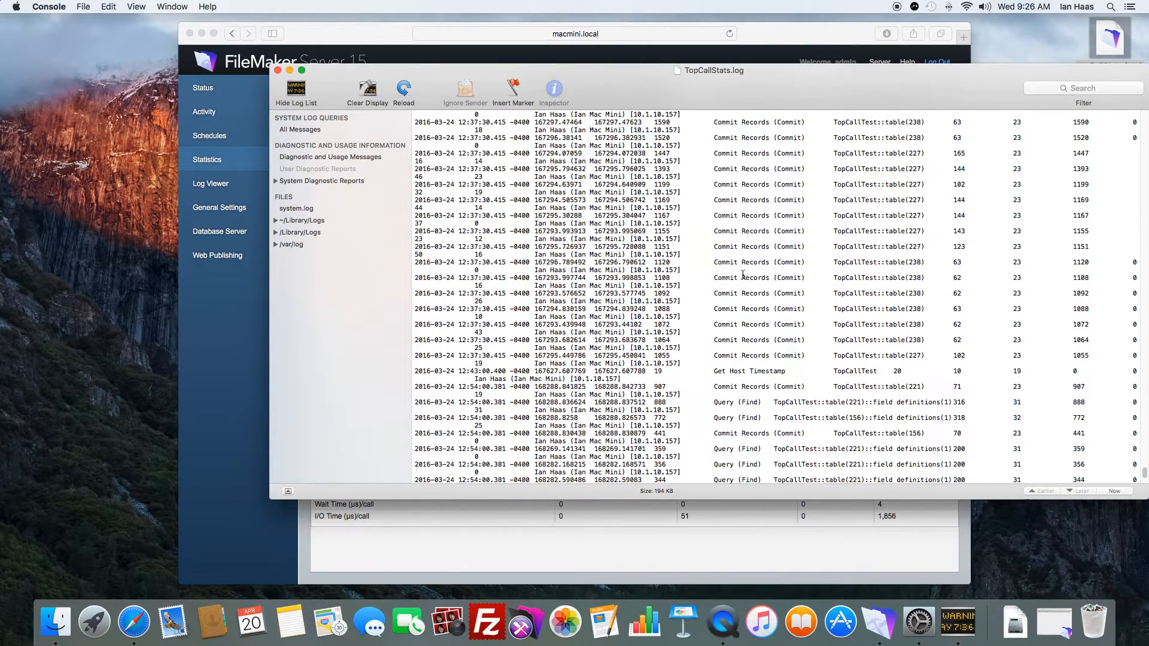
{"action": "left_click", "coordinate": [732, 173]}
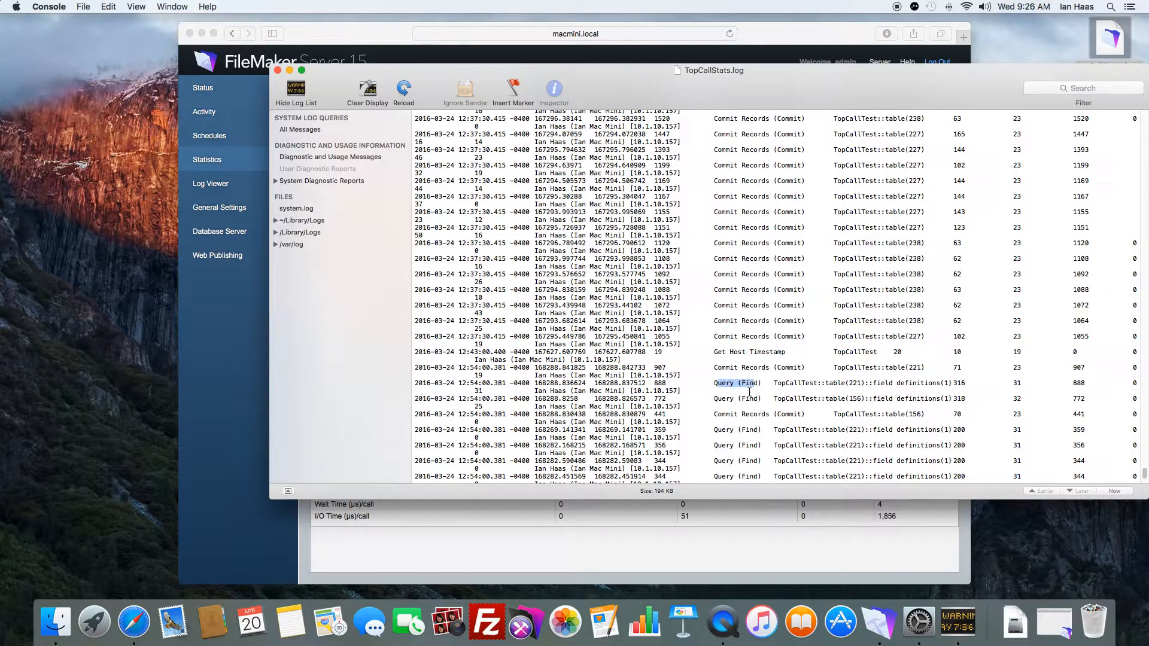
- Scroll down through the log's Commit Records and Query (Find) entries
{"action": "scroll", "scroll_direction": "down", "scroll_amount": 3}
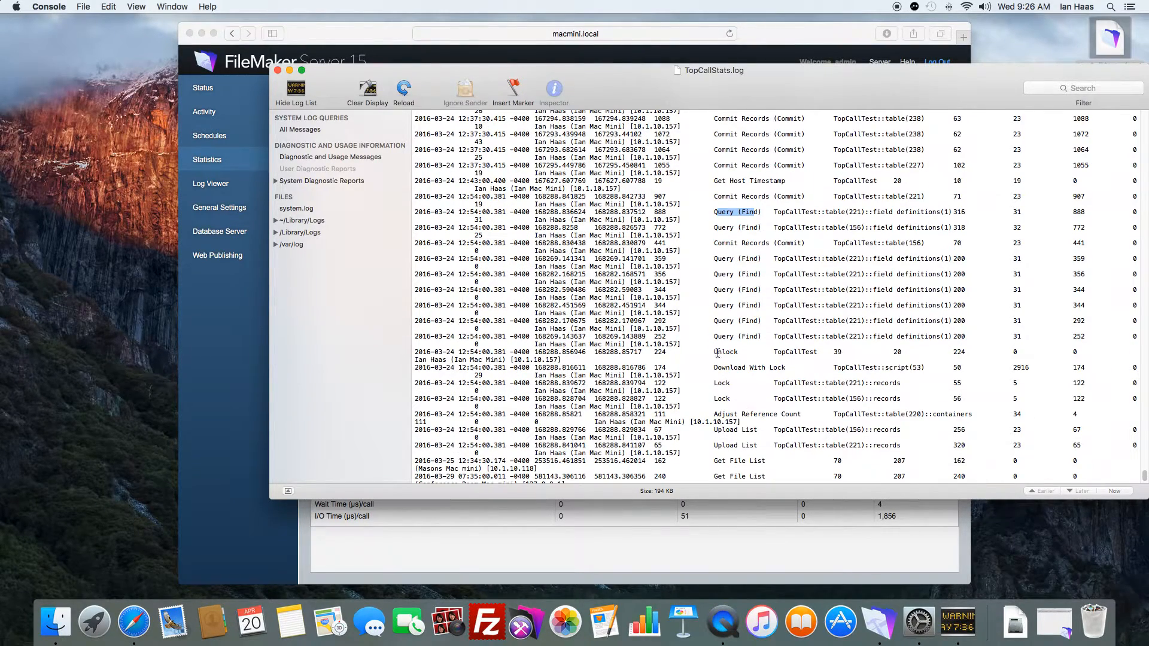
{"action": "scroll", "scroll_direction": "down", "scroll_amount": 3}
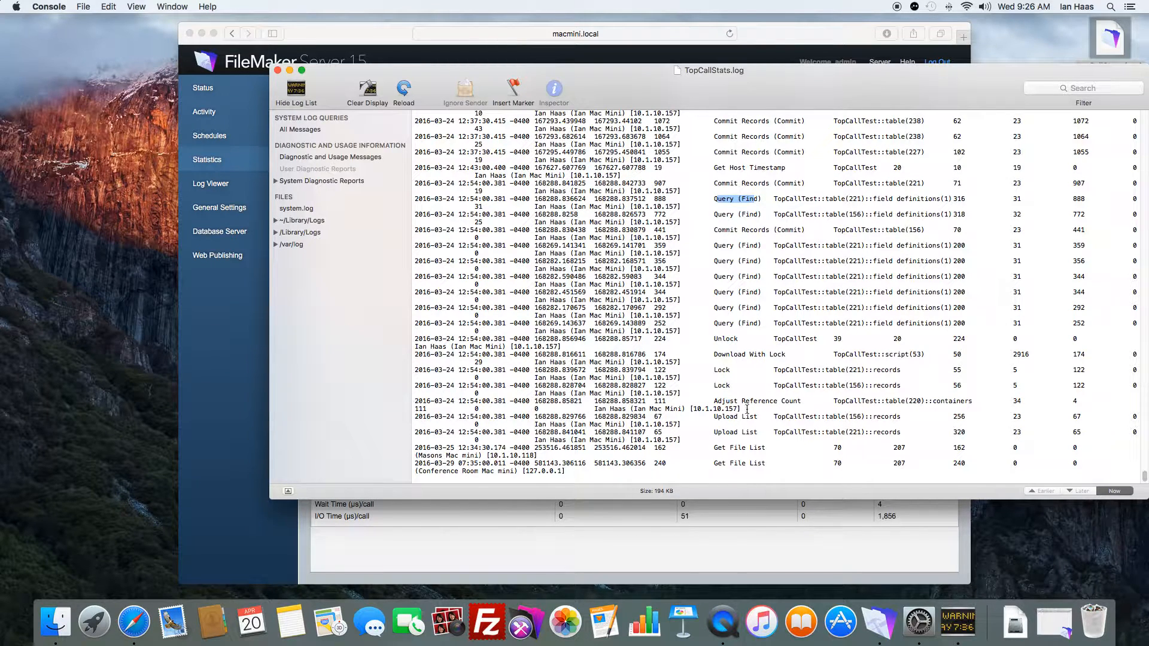
{"action": "mouse_move", "coordinate": [742, 401]}
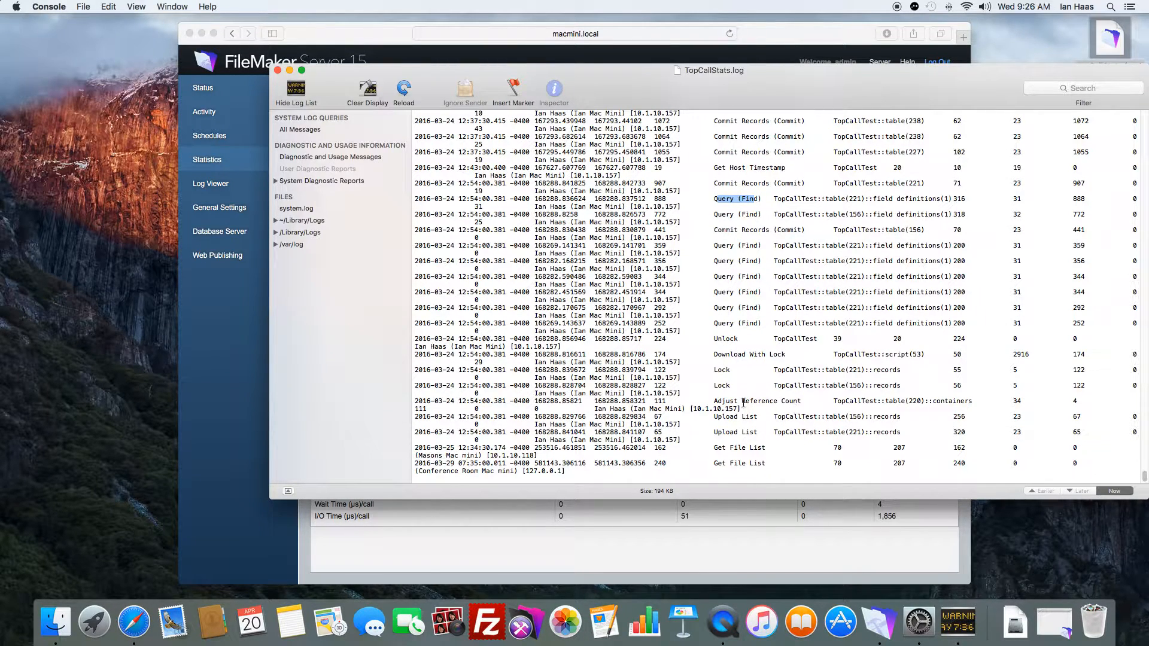
{"action": "mouse_move", "coordinate": [736, 404]}
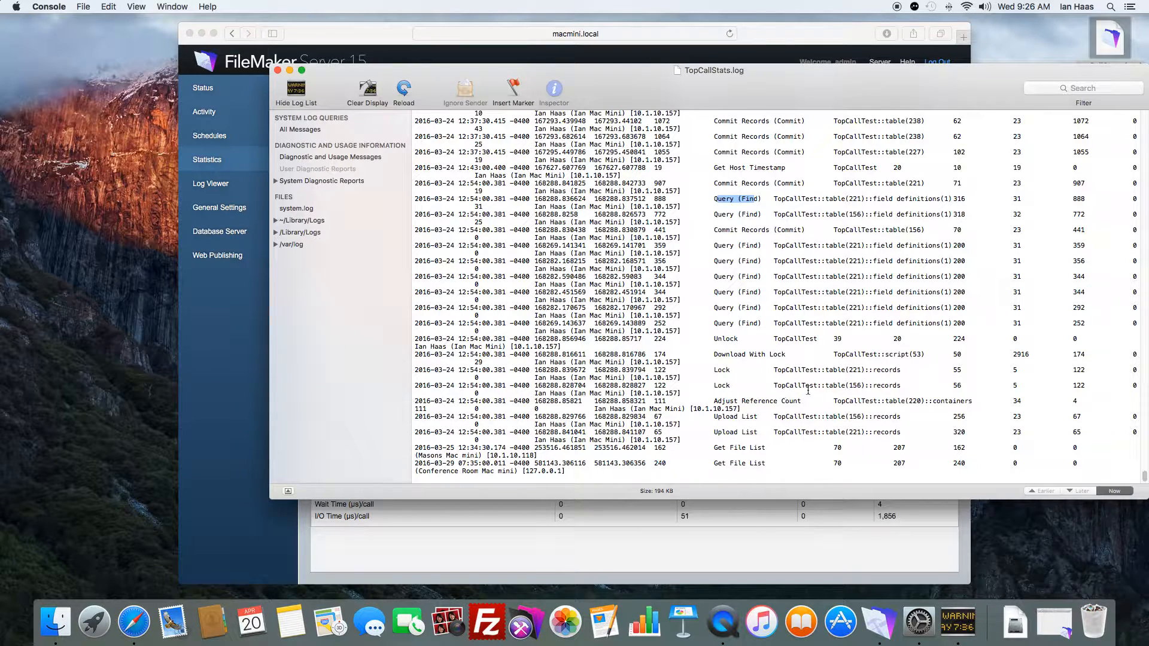
{"action": "scroll", "scroll_direction": "down", "scroll_amount": 3}
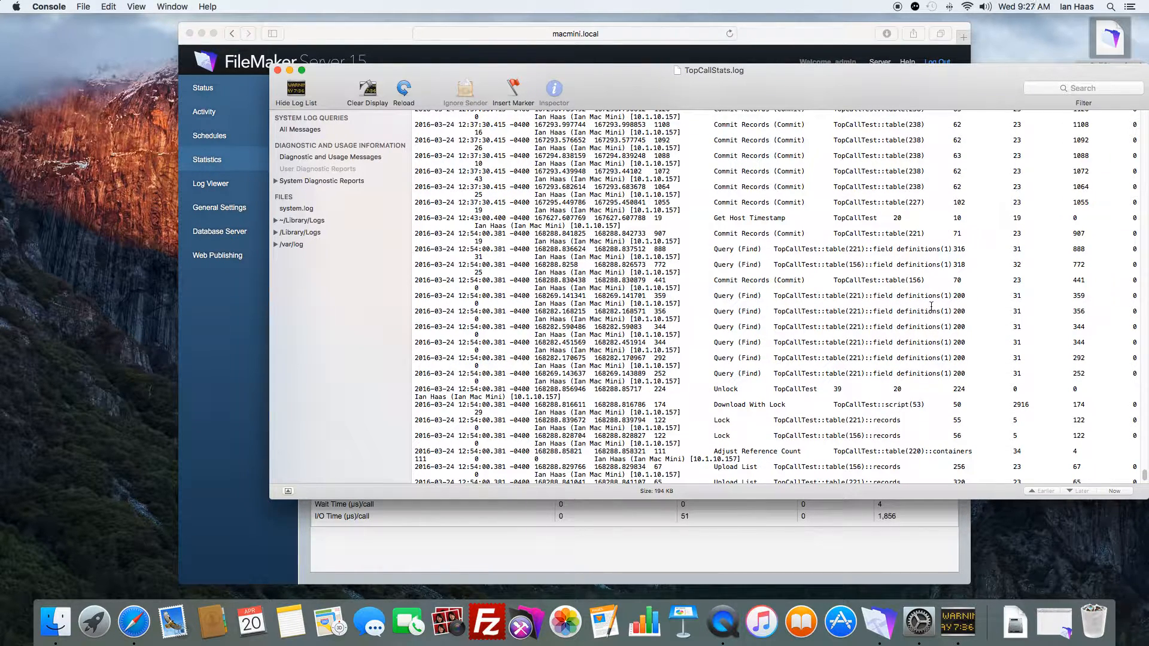
{"action": "scroll", "scroll_direction": "down", "scroll_amount": 3}
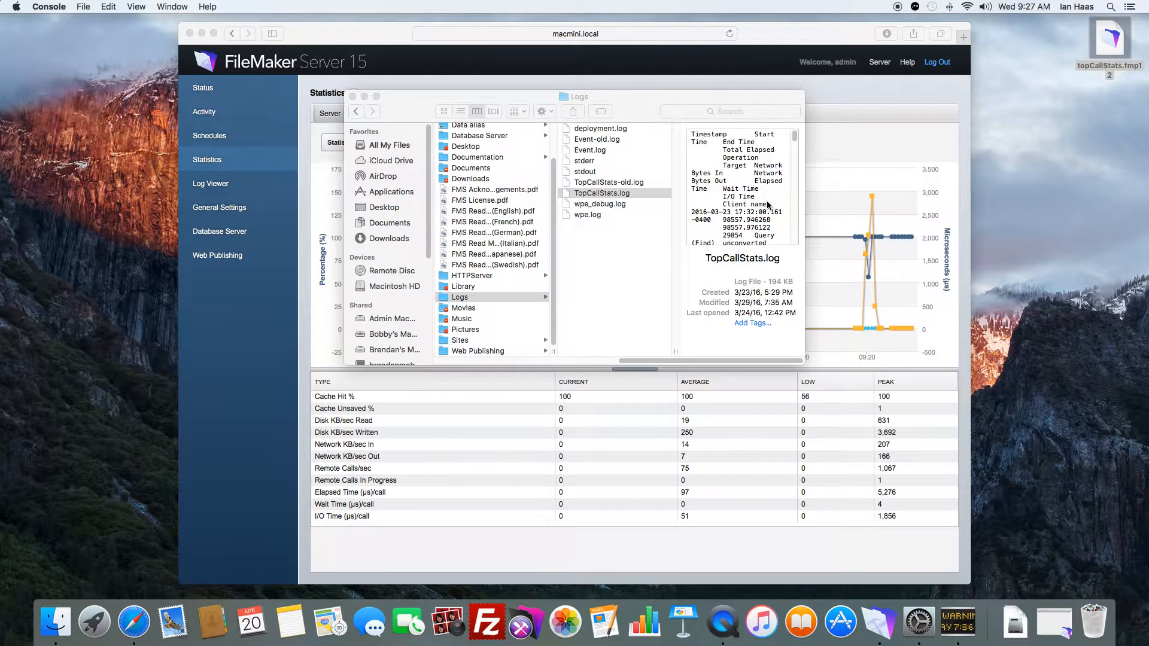
- Dismiss the desktop context menu, leaving the Logs folder showing
{"action": "right_click", "coordinate": [602, 193]}
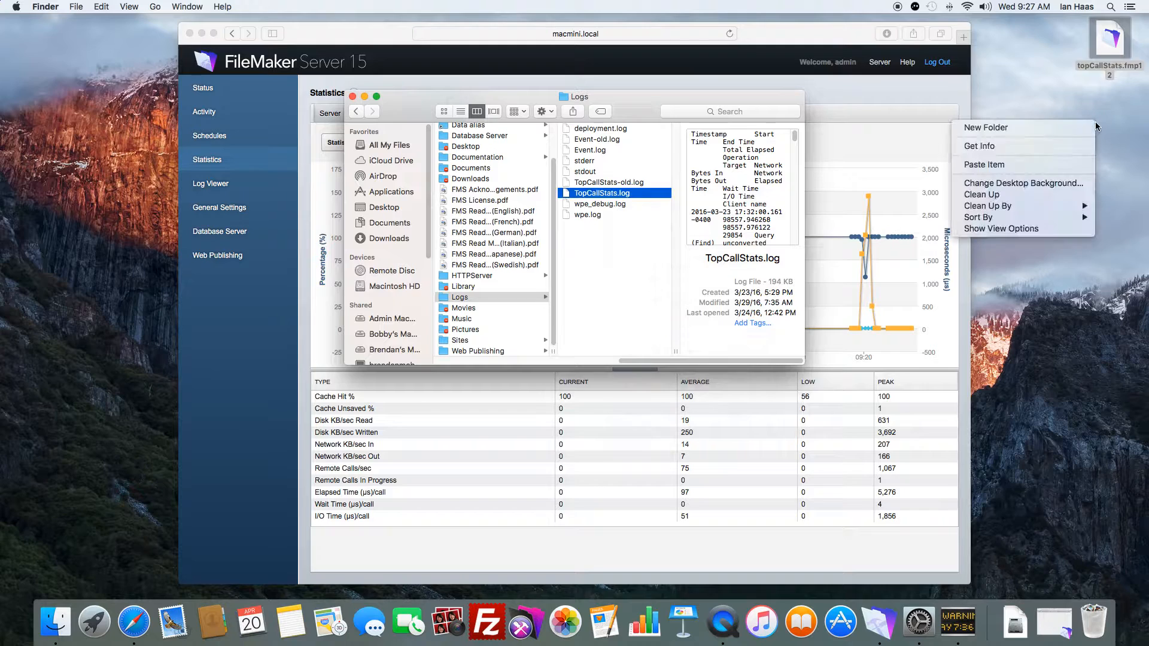
{"action": "left_click", "coordinate": [984, 164]}
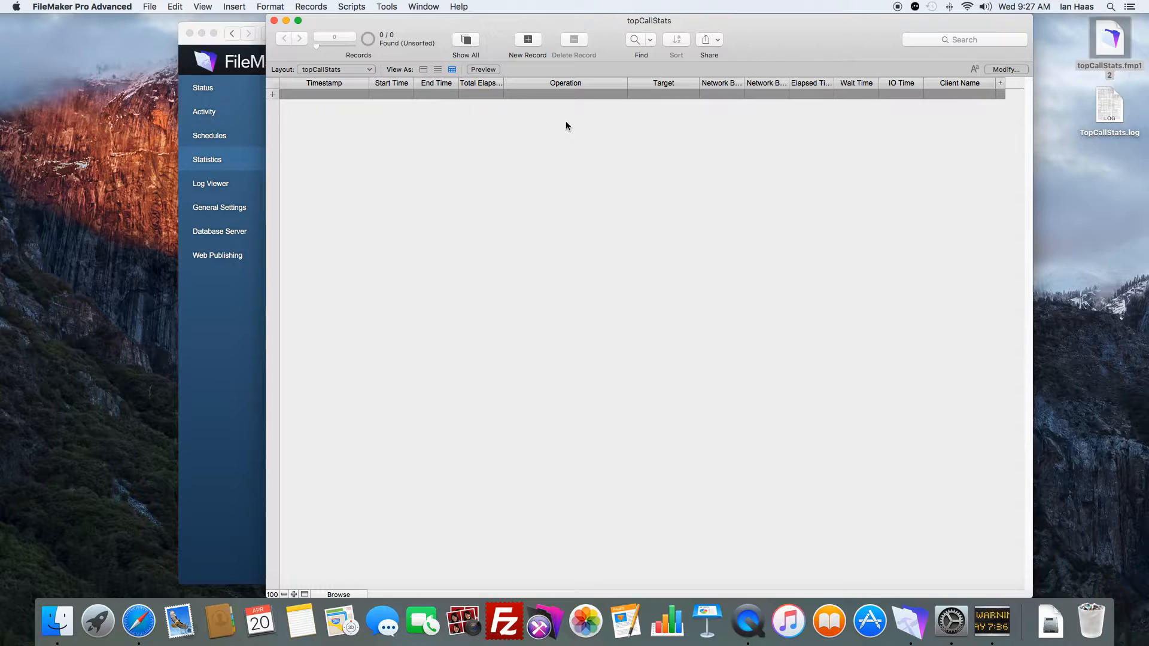
{"action": "mouse_move", "coordinate": [912, 159]}
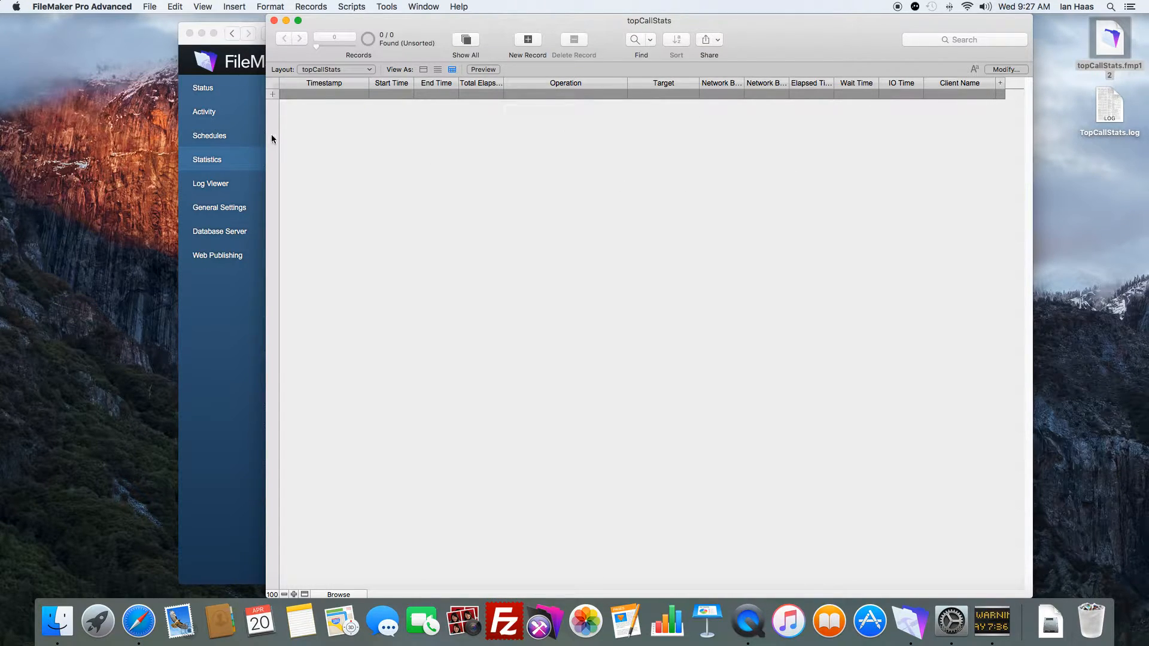
- Import TopCallStats.log via Import Records, keeping the field mapping, adding 1146 records
{"action": "left_click", "coordinate": [149, 8]}
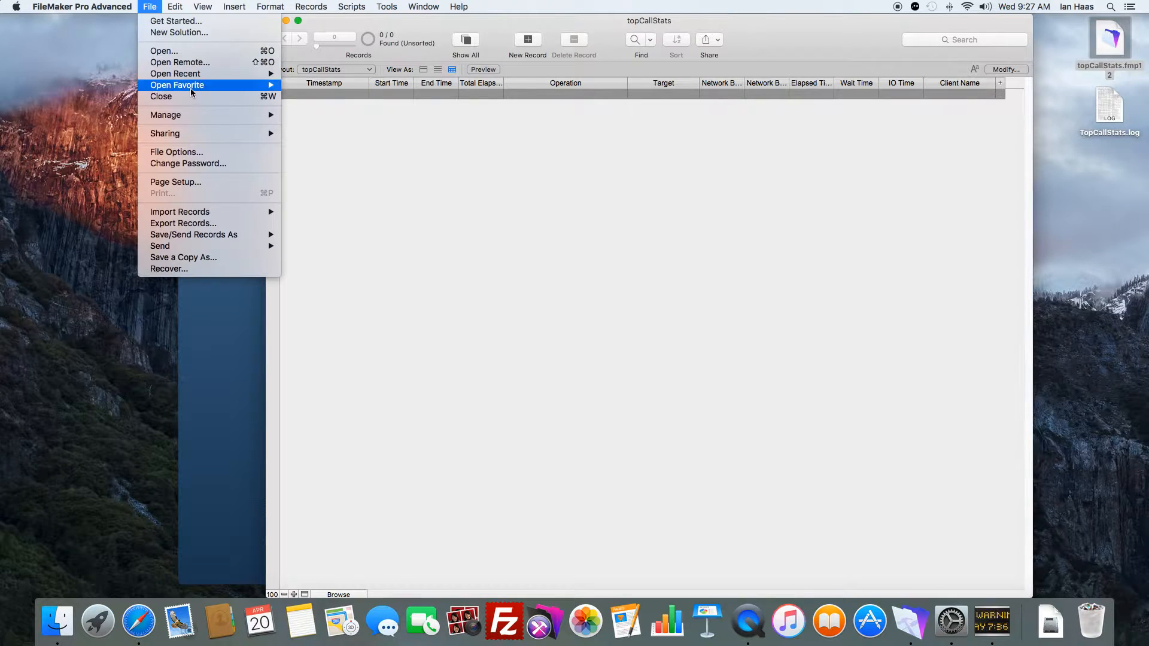
{"action": "mouse_move", "coordinate": [188, 164]}
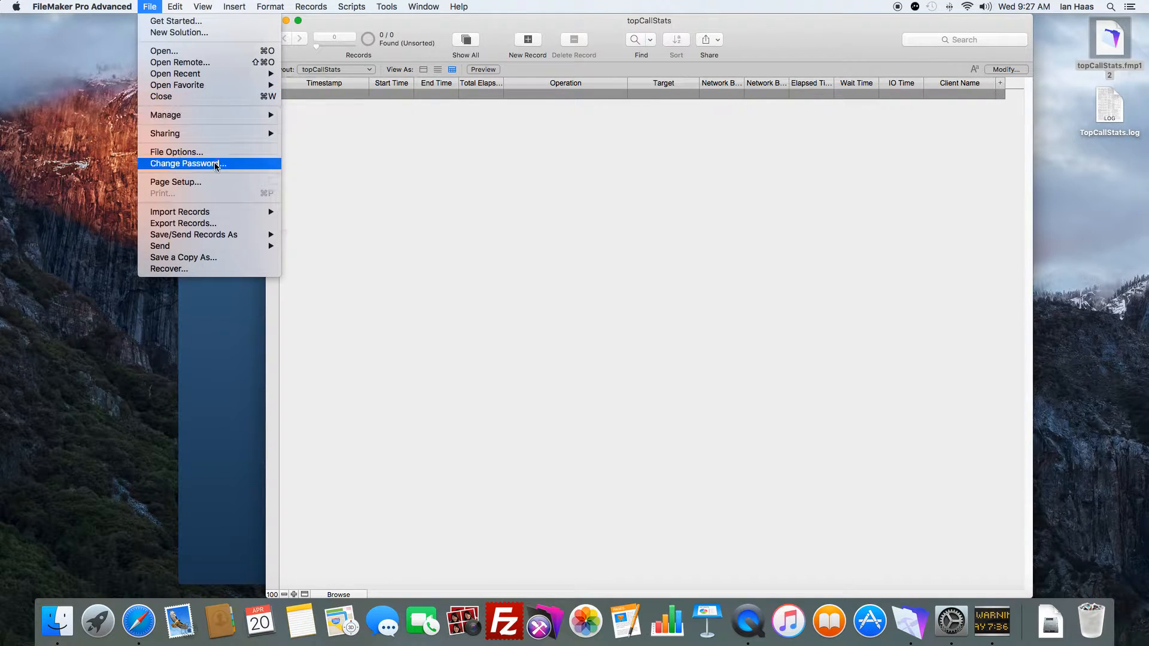
{"action": "mouse_move", "coordinate": [180, 212]}
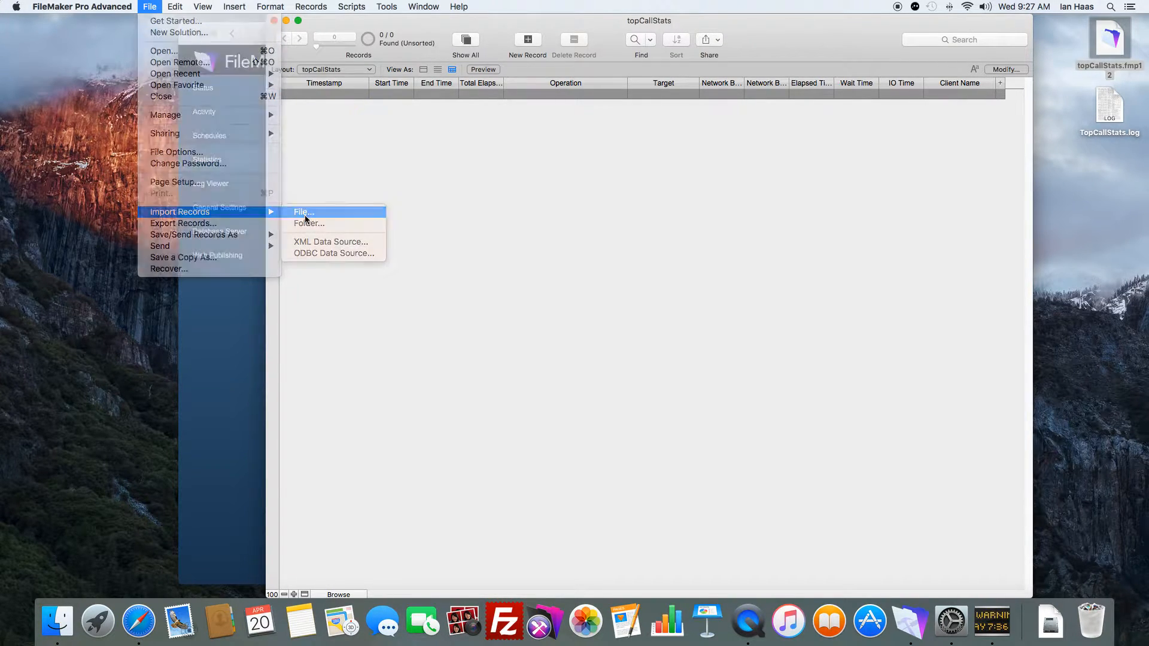
{"action": "left_click", "coordinate": [303, 213]}
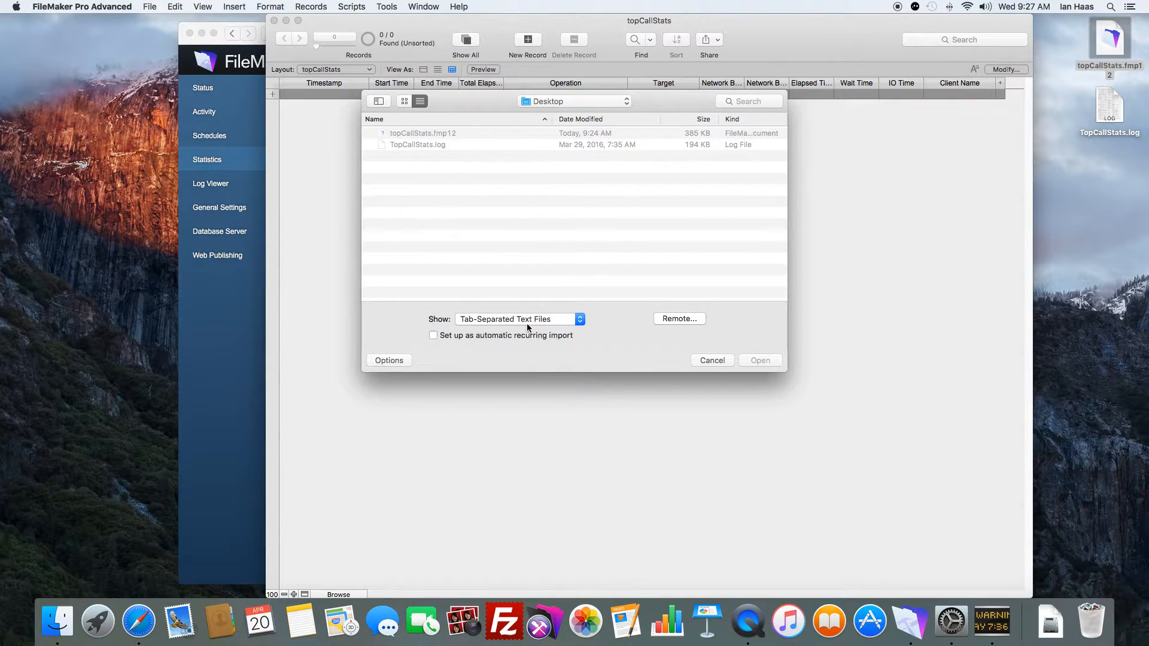
{"action": "left_click", "coordinate": [517, 319]}
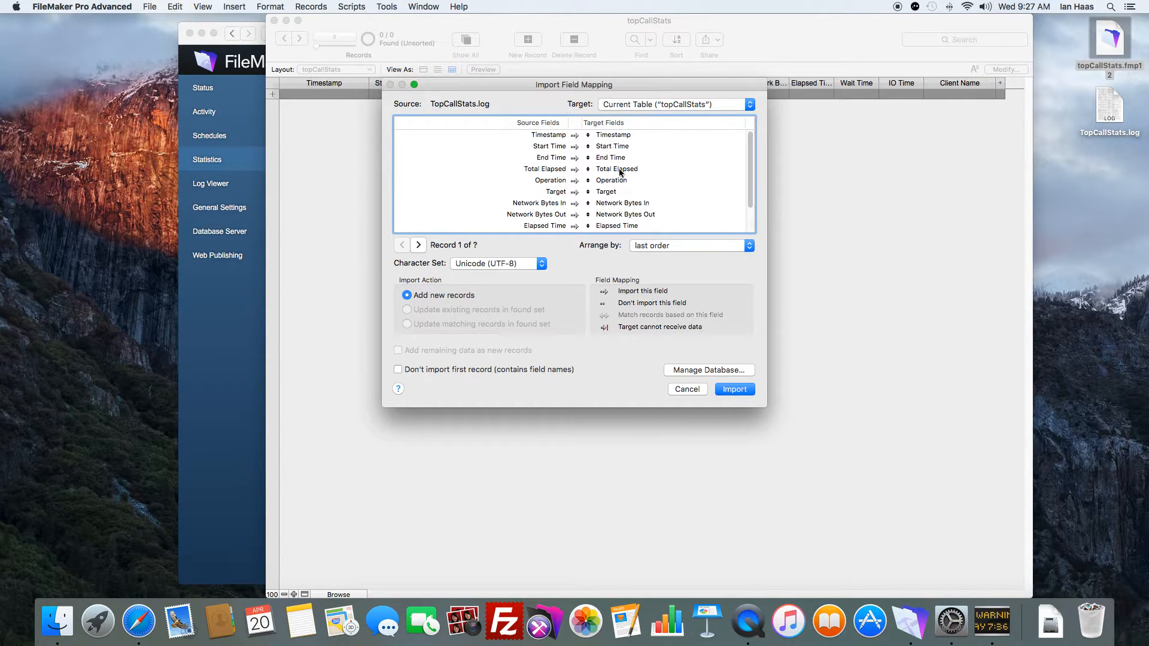
{"action": "scroll", "scroll_direction": "down", "scroll_amount": 3}
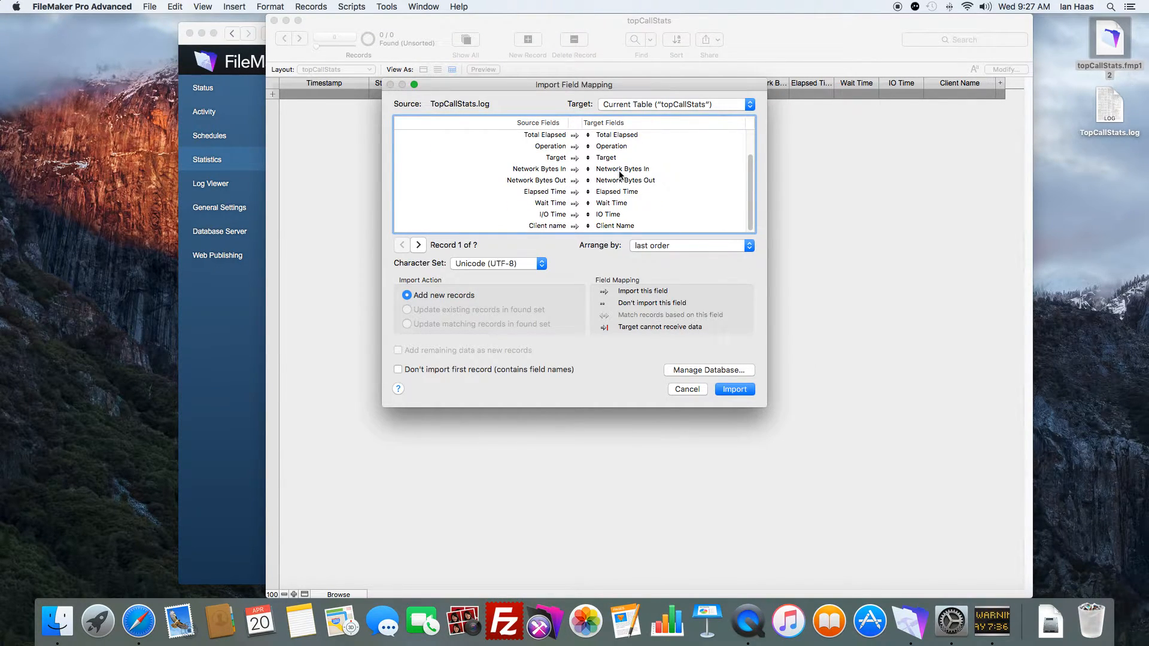
{"action": "scroll", "scroll_direction": "up", "scroll_amount": 3}
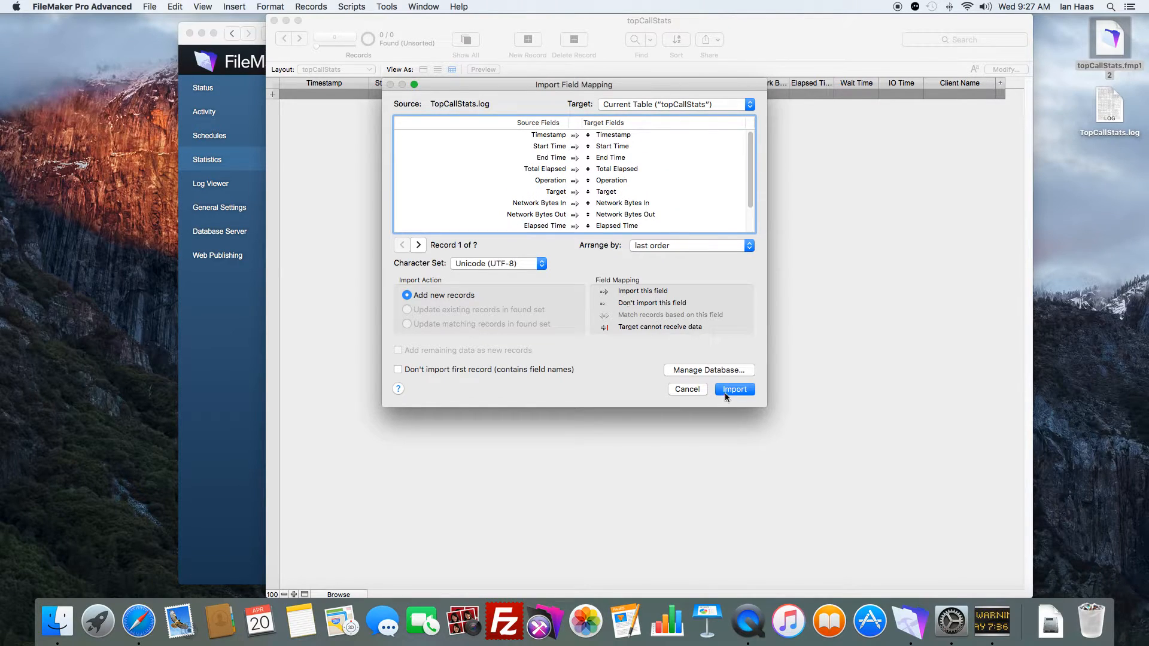
{"action": "left_click", "coordinate": [734, 389]}
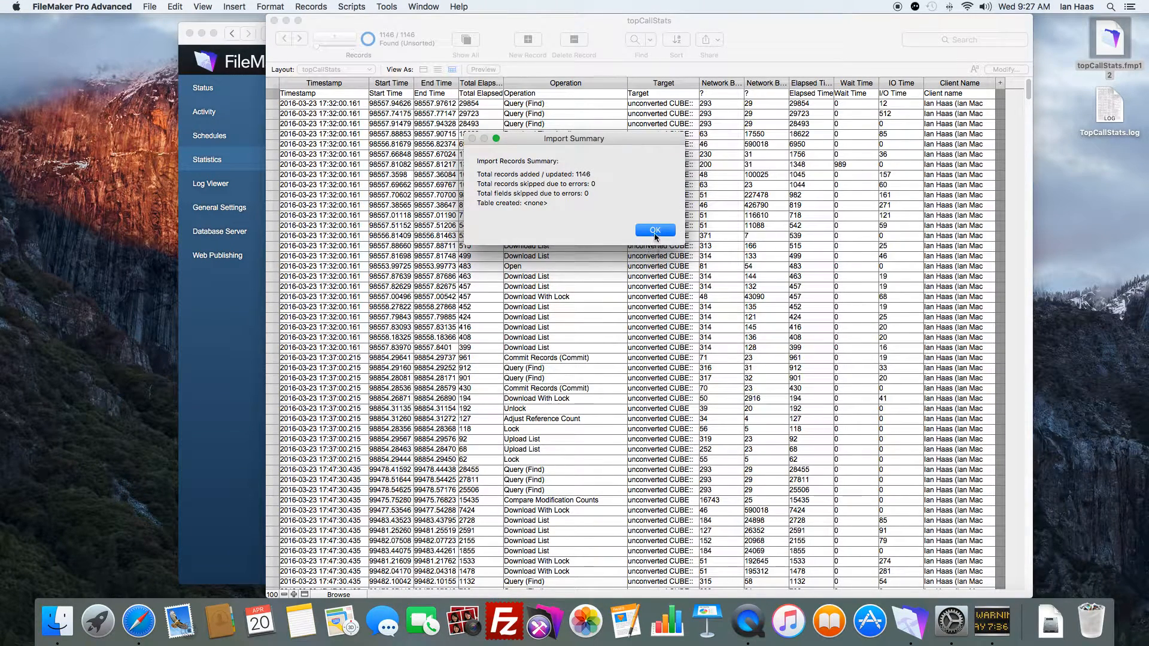
- Dismiss the import summary and inspect Commit Records and Login entries in the table
{"action": "left_click", "coordinate": [655, 230]}
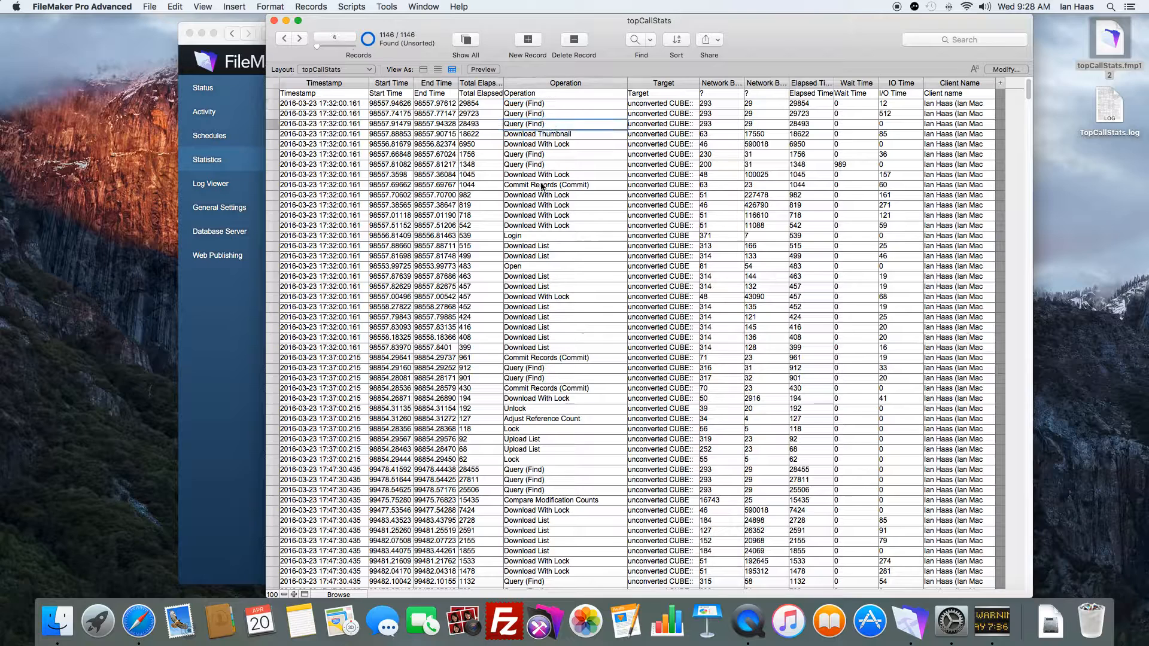
{"action": "left_click", "coordinate": [564, 134]}
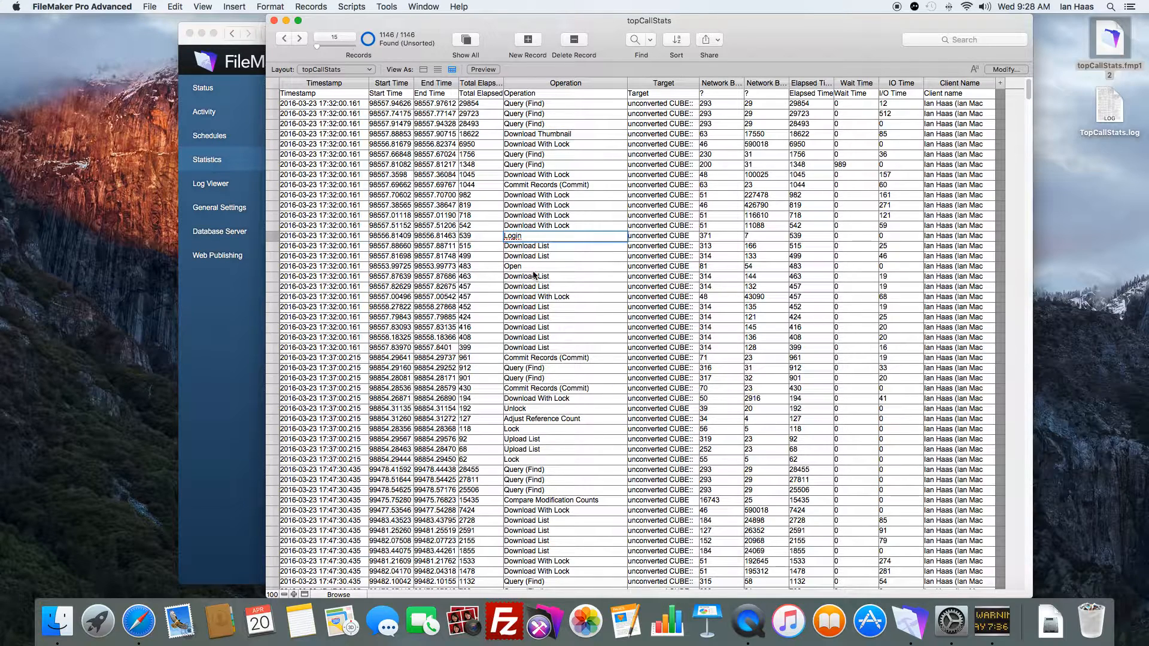
{"action": "left_click", "coordinate": [542, 266]}
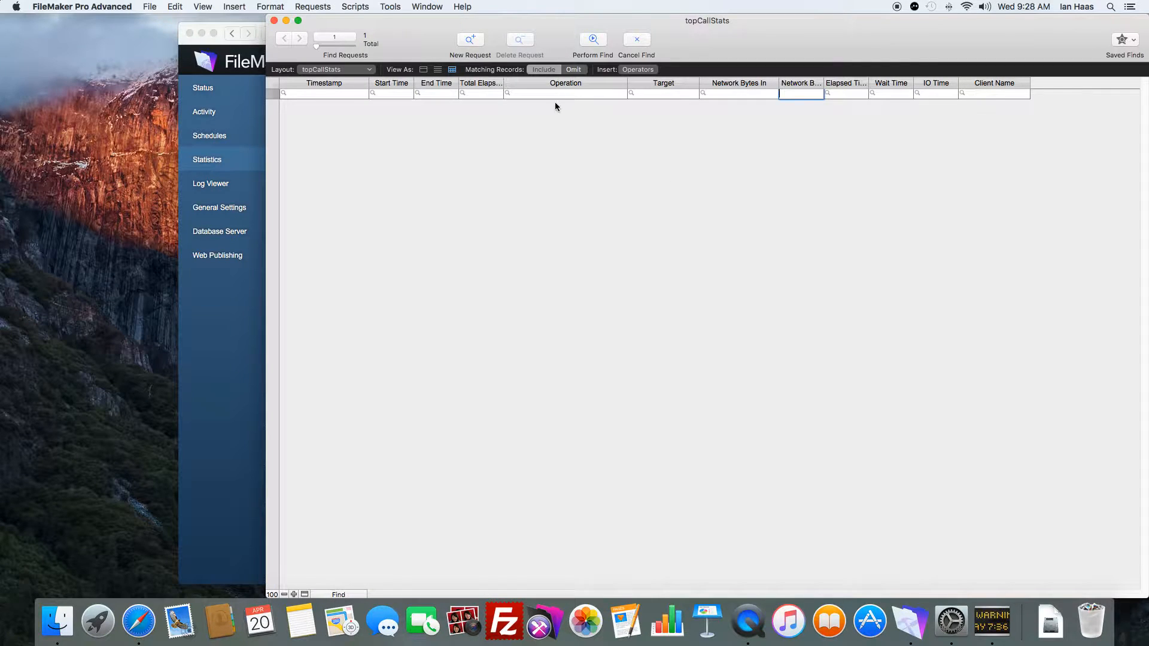
- Find records whose Operation matches 'comm', returning 718 of 1146 Commit Records
{"action": "type", "text": "comm"}
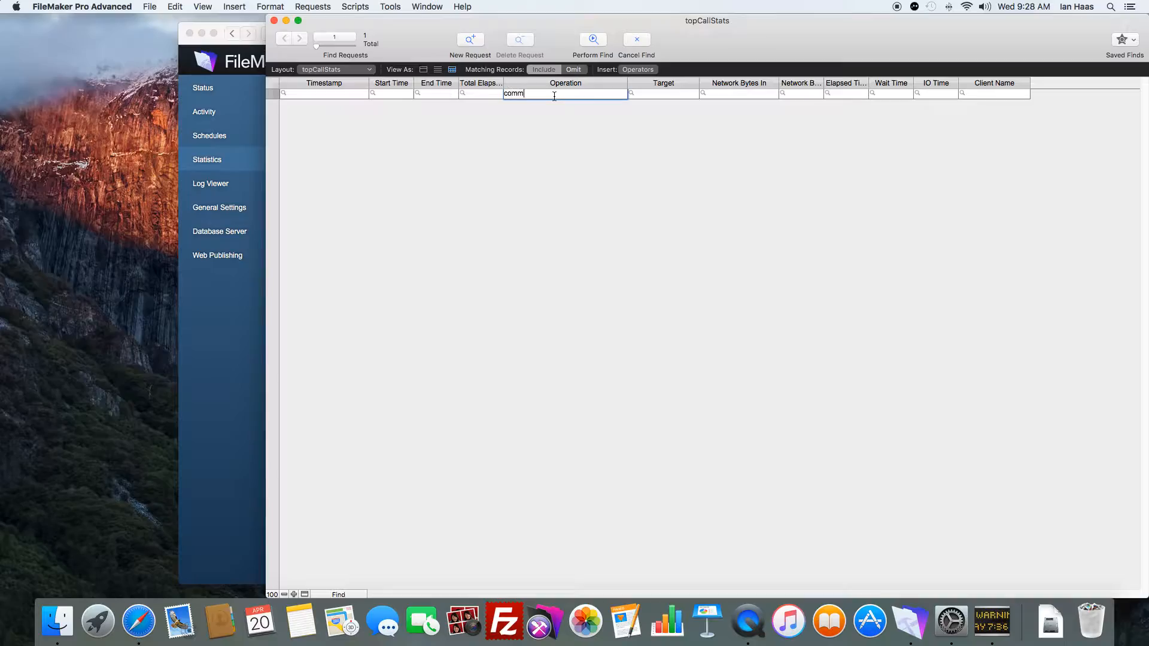
{"action": "left_click", "coordinate": [592, 38]}
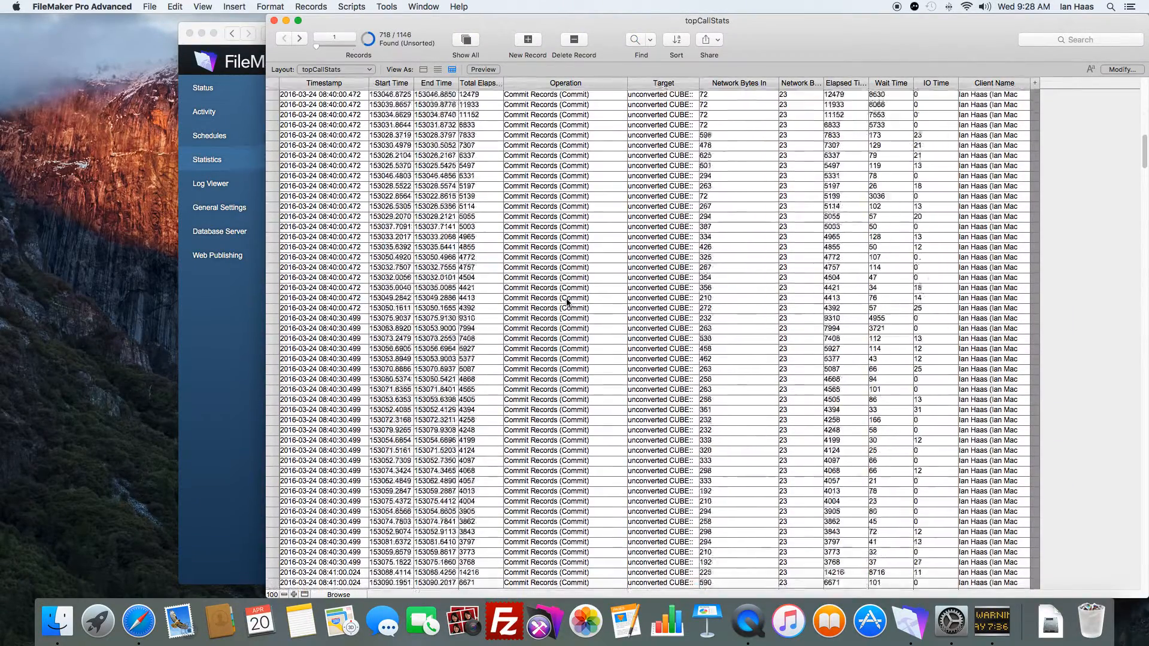
{"action": "scroll", "scroll_direction": "down", "scroll_amount": 3}
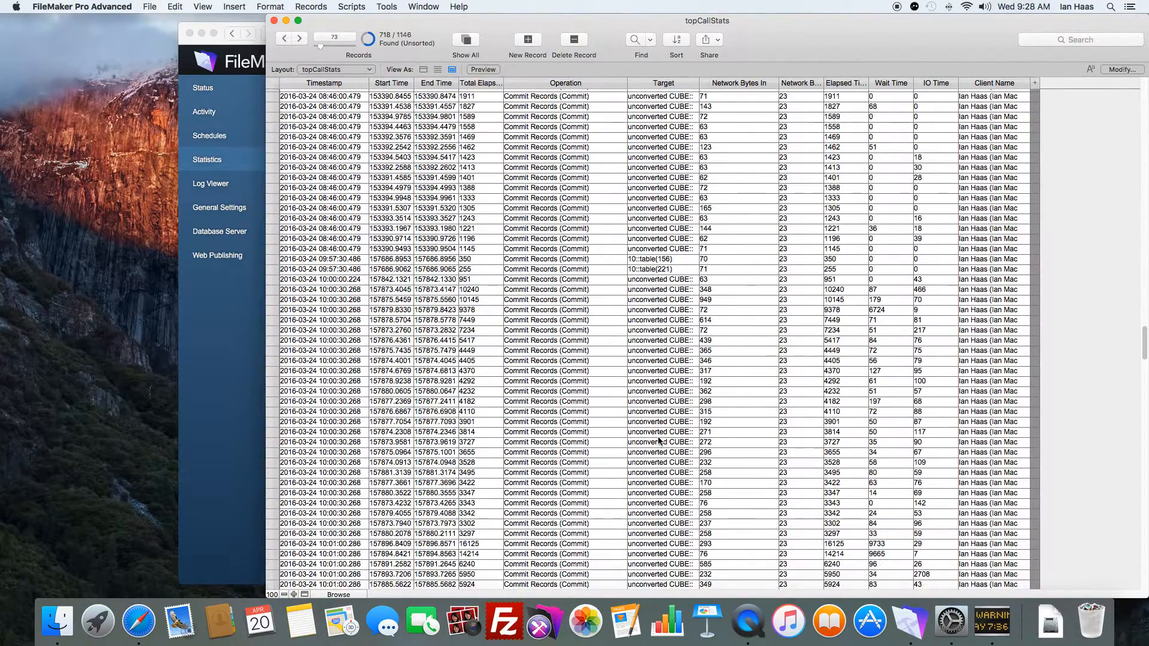
{"action": "left_click", "coordinate": [740, 402]}
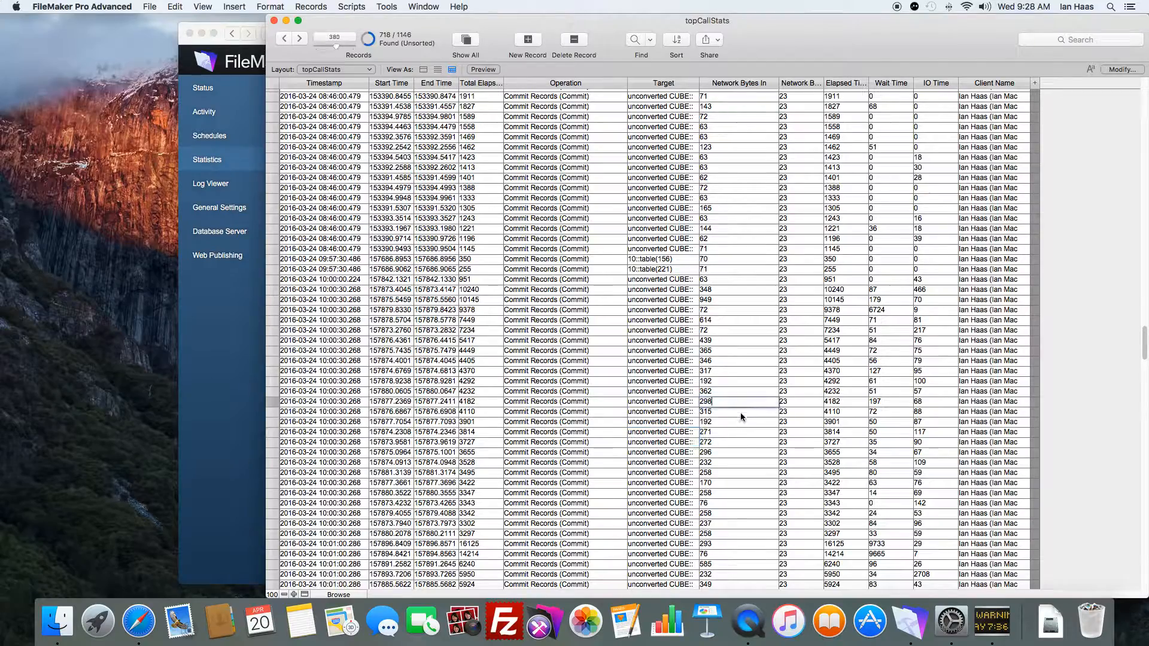
- Scroll down through the found Commit Records operations
{"action": "scroll", "scroll_direction": "down", "scroll_amount": 3}
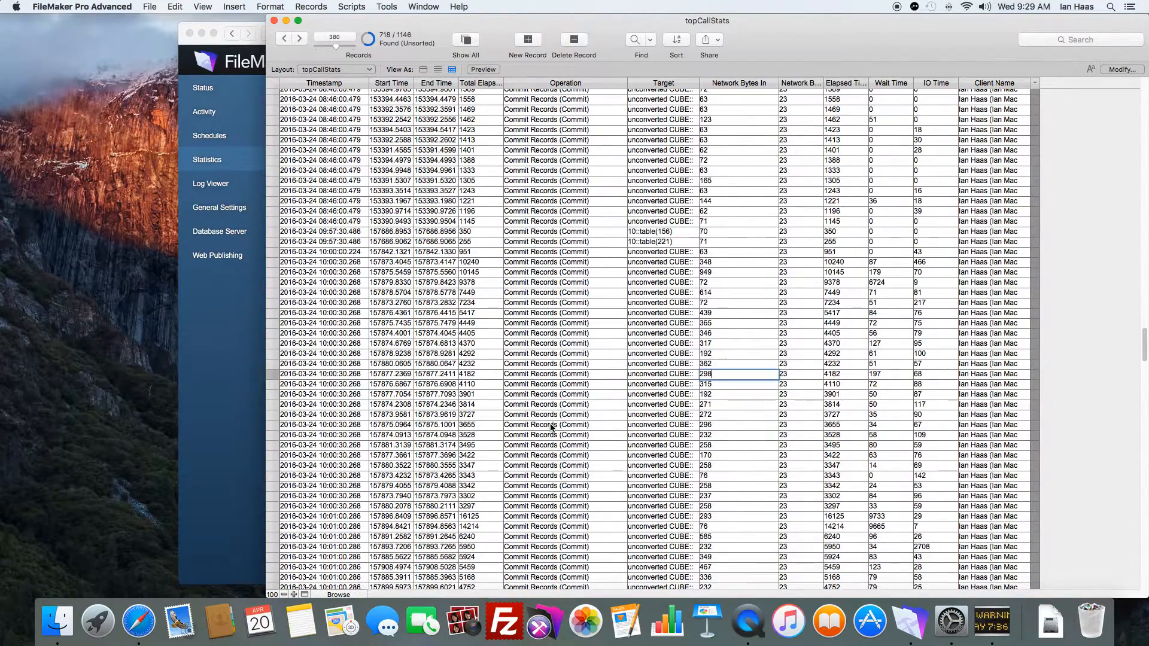
{"action": "scroll", "scroll_direction": "down", "scroll_amount": 3}
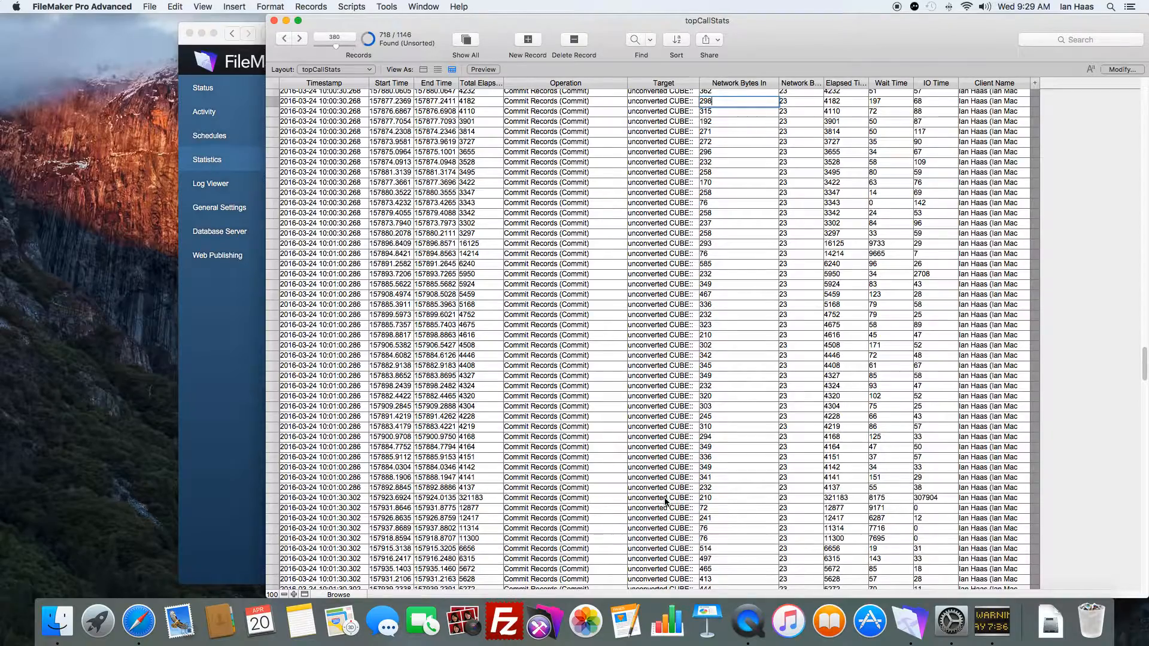
{"action": "scroll", "scroll_direction": "down", "scroll_amount": 3}
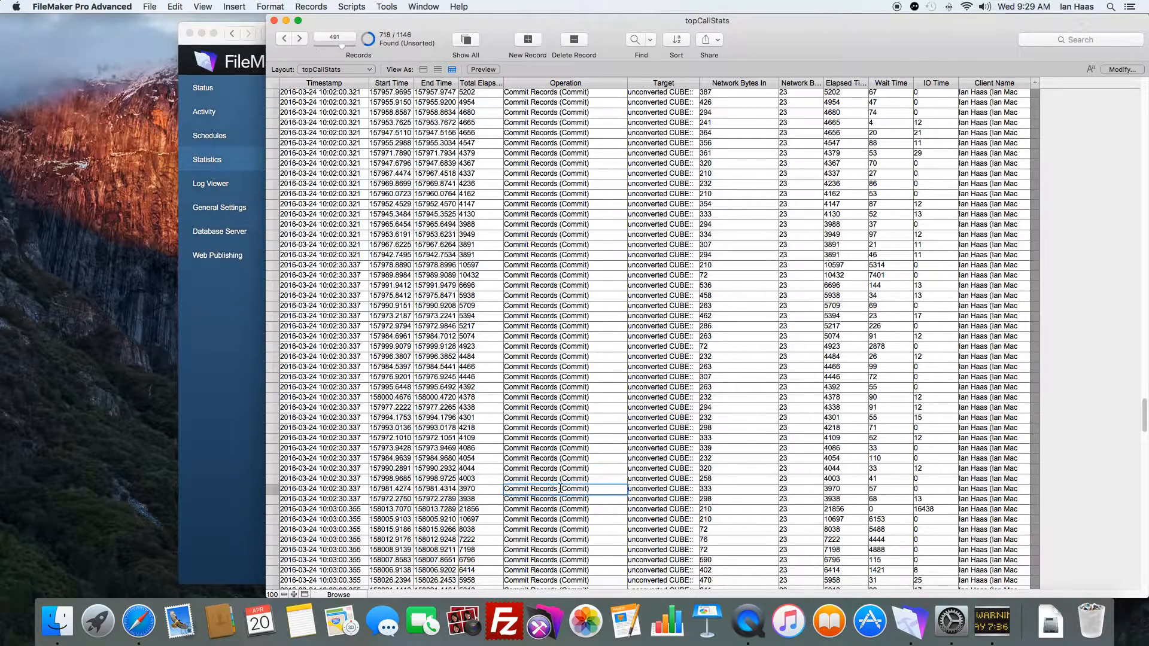
{"action": "scroll", "scroll_direction": "down", "scroll_amount": 3}
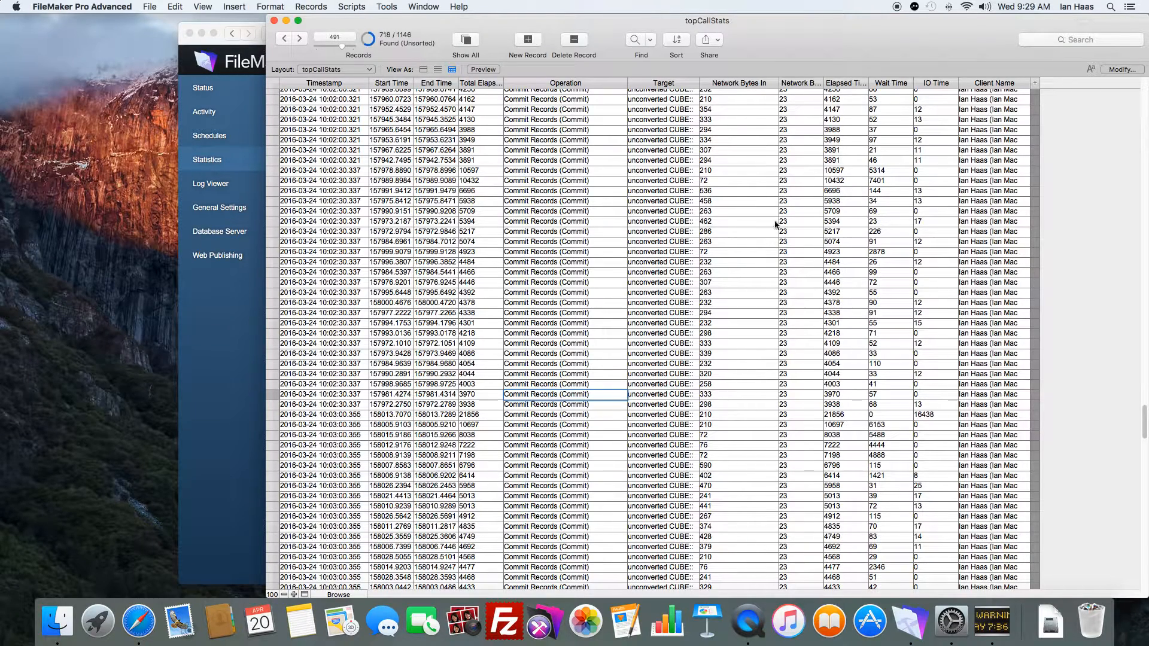
{"action": "mouse_move", "coordinate": [587, 277]}
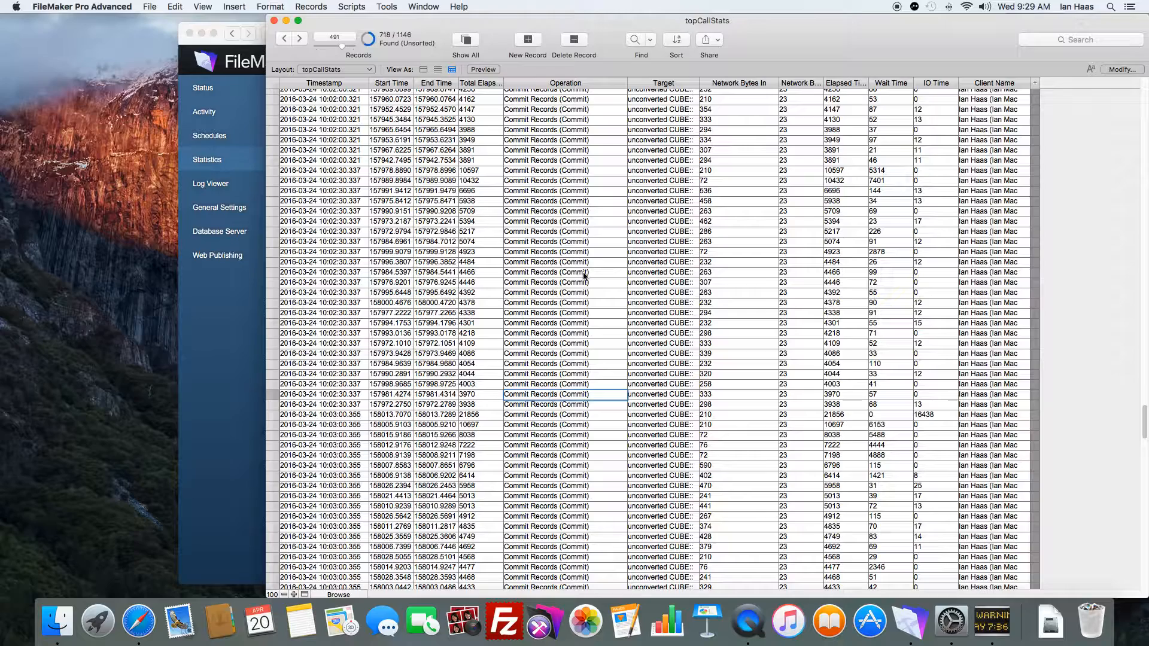
{"action": "mouse_move", "coordinate": [765, 364]}
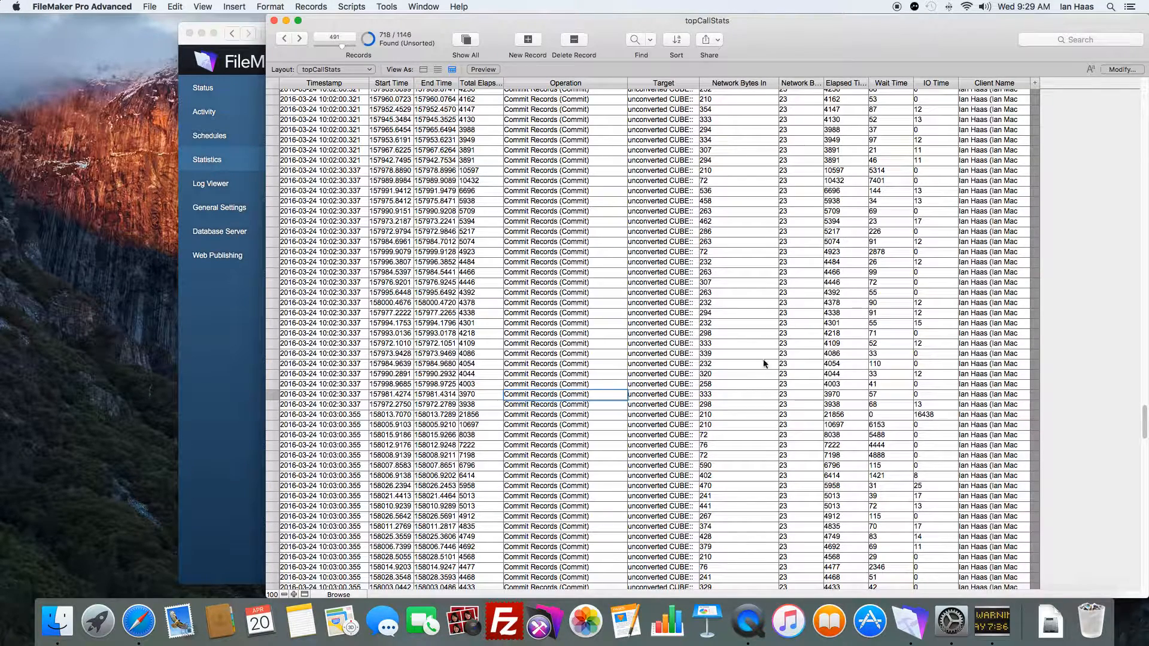